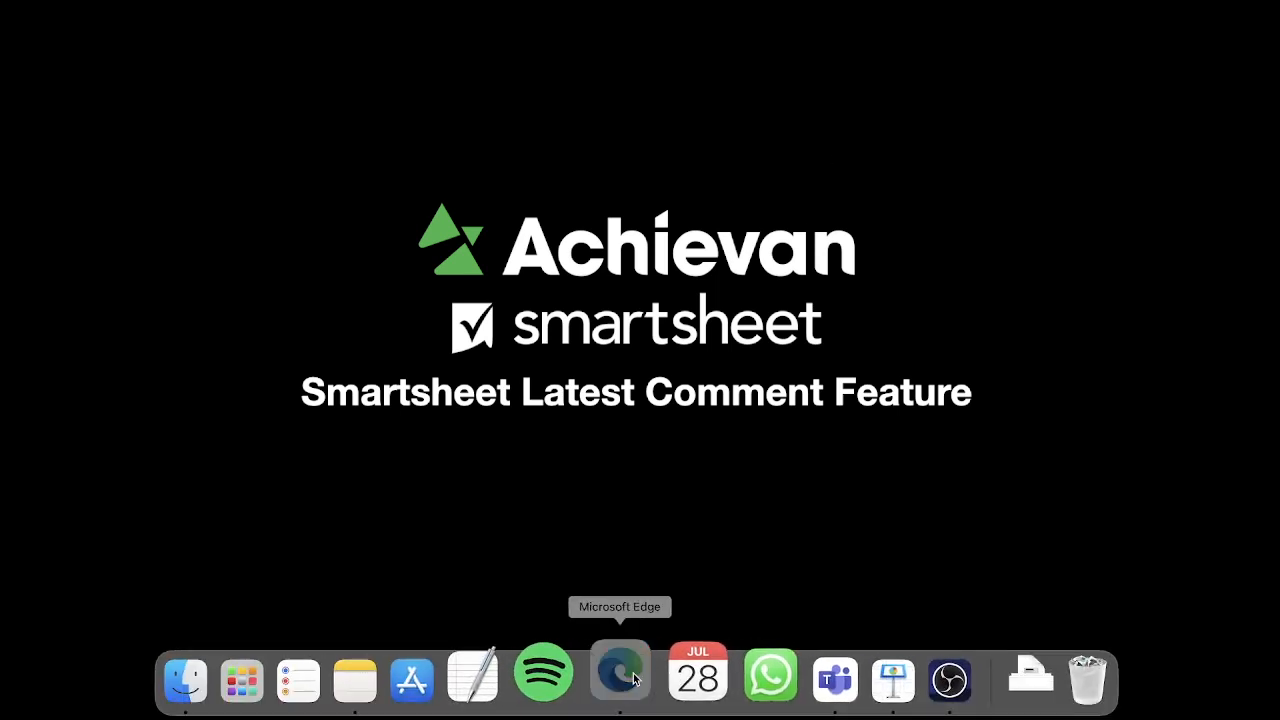
- Bring the Edge window with the Smartsheet Project Tasks Sheet forward
click(617, 677)
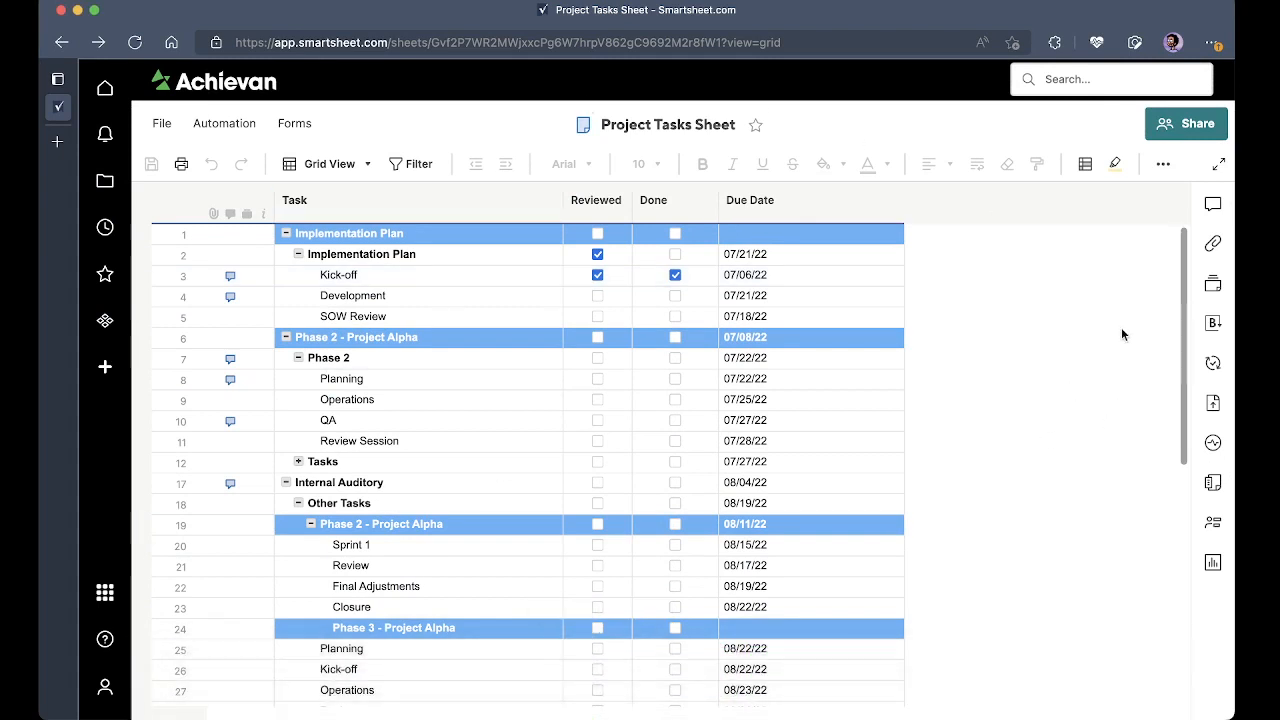
mouse_move(965, 324)
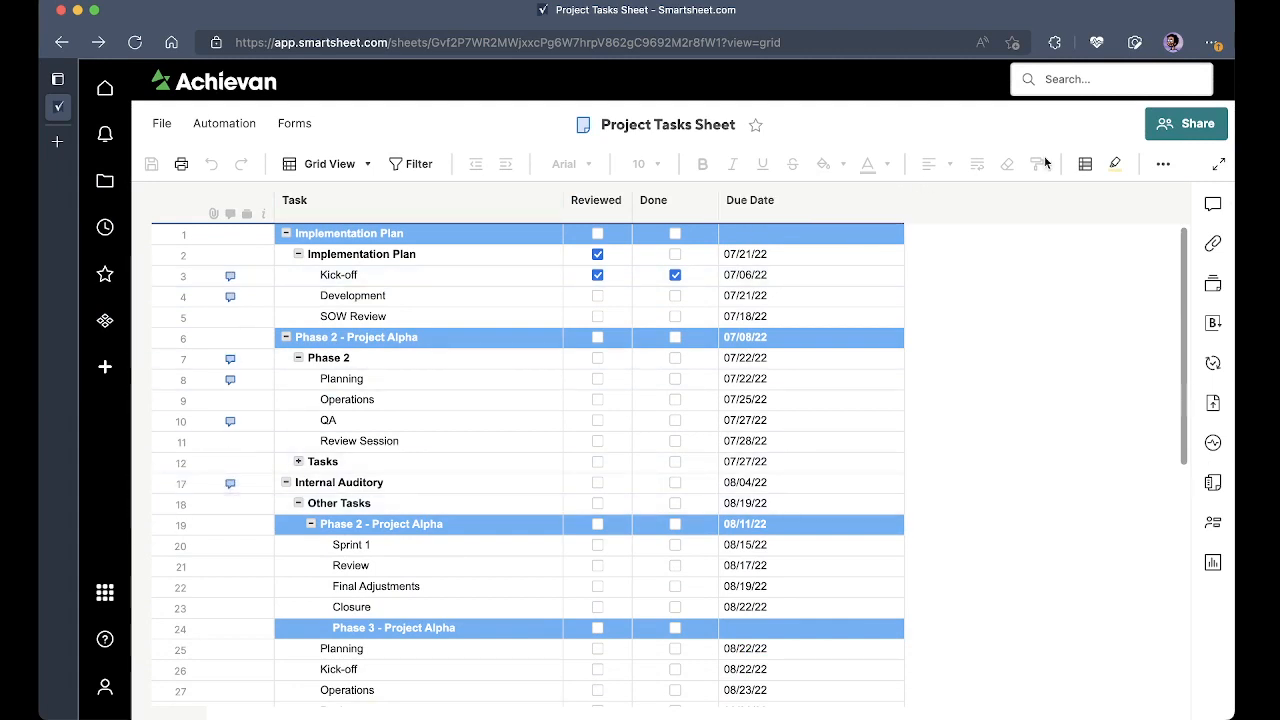
mouse_move(962, 219)
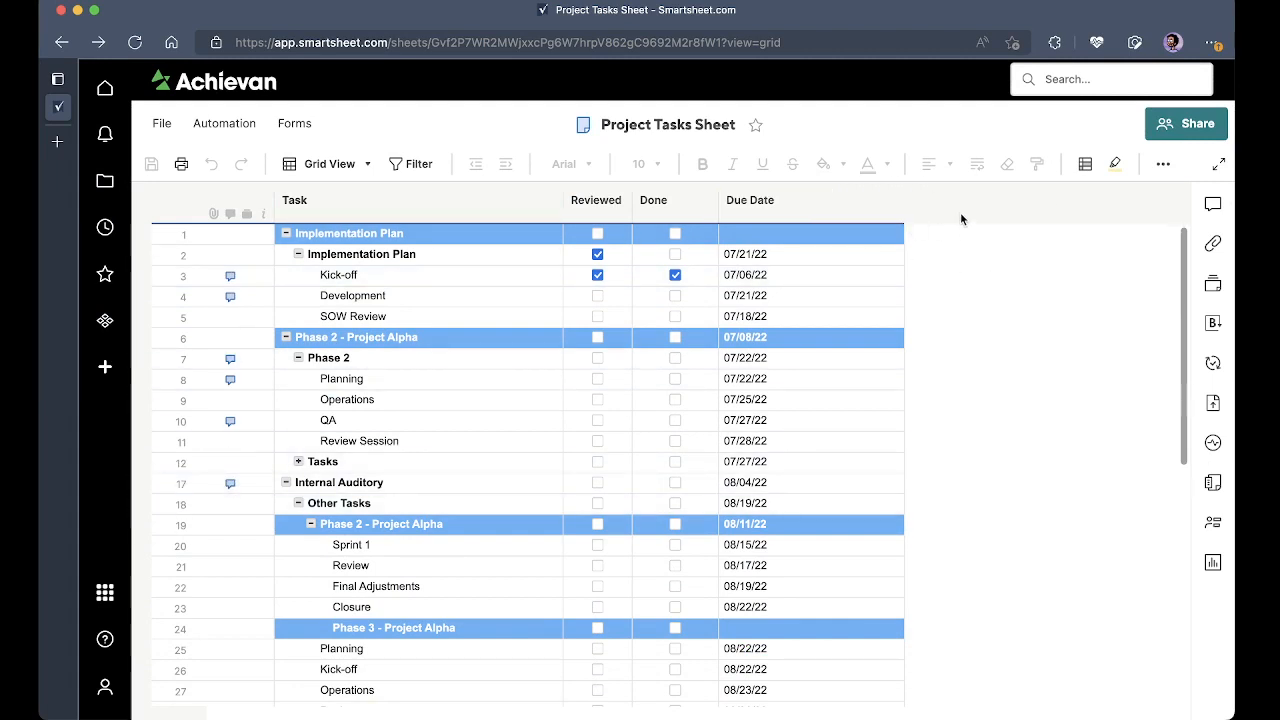
mouse_move(898, 191)
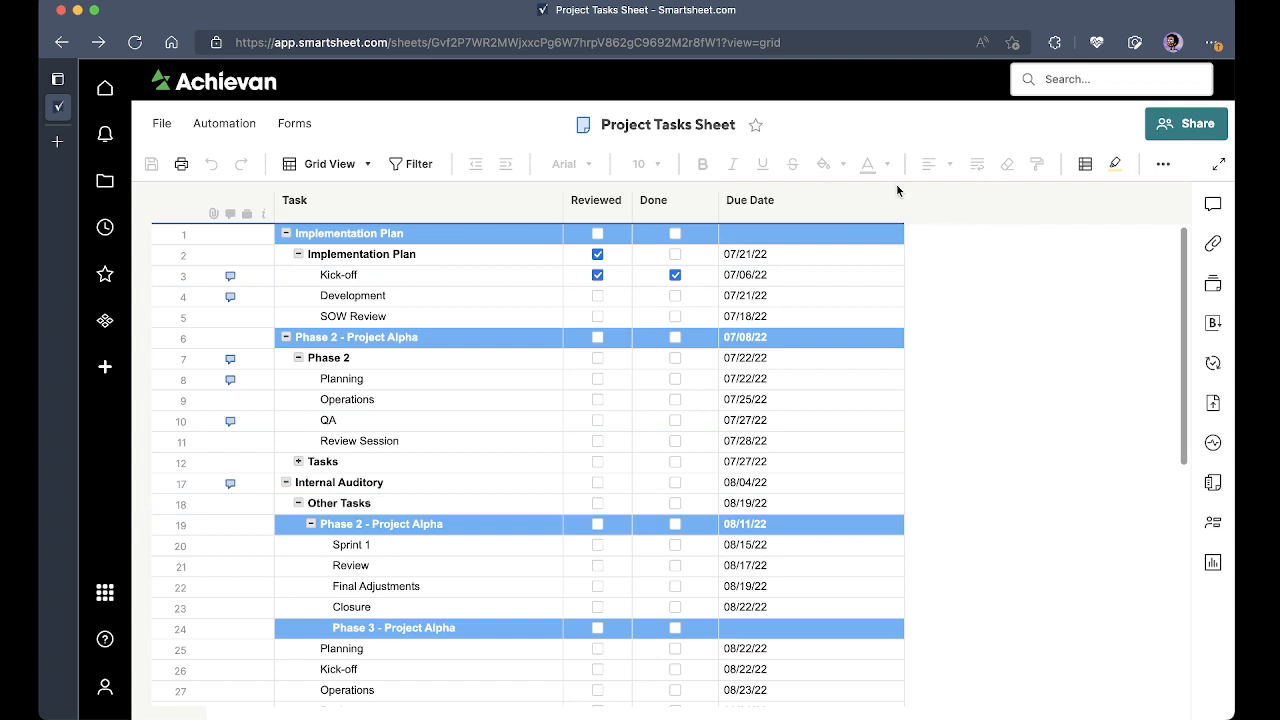
- Insert a Latest Comment column right of Due Date and reload the sheet
click(891, 200)
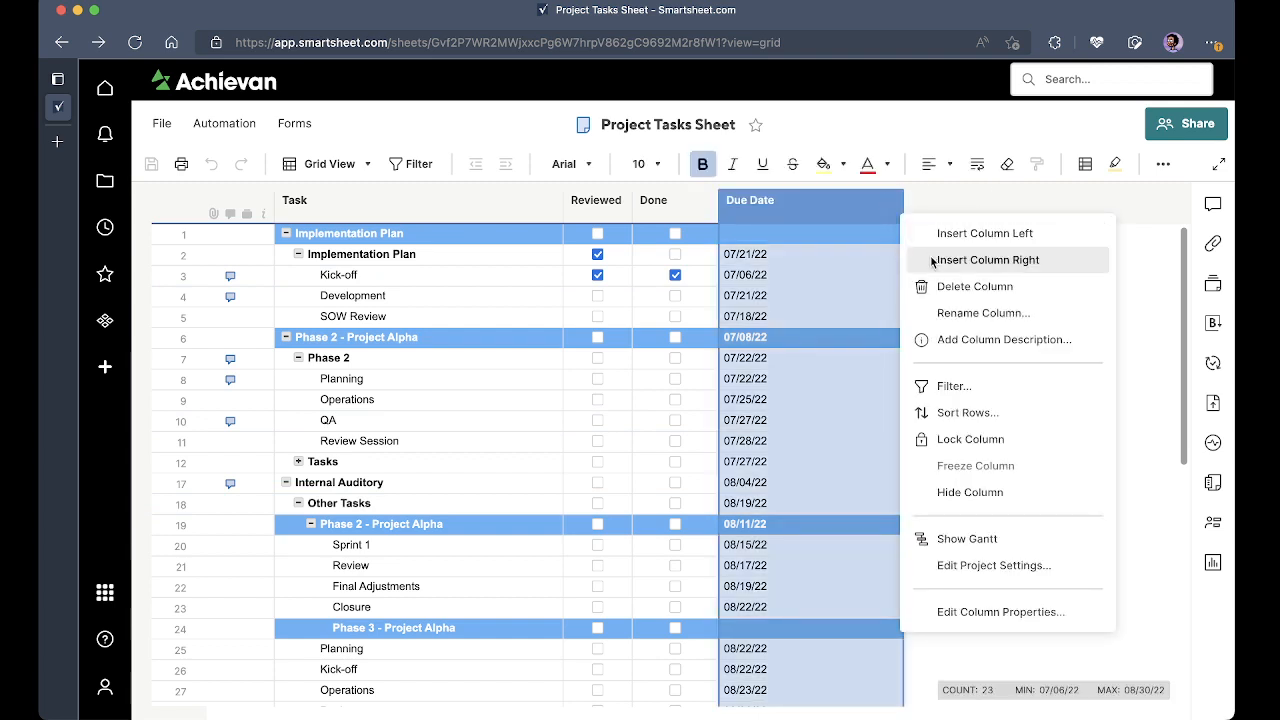
click(986, 259)
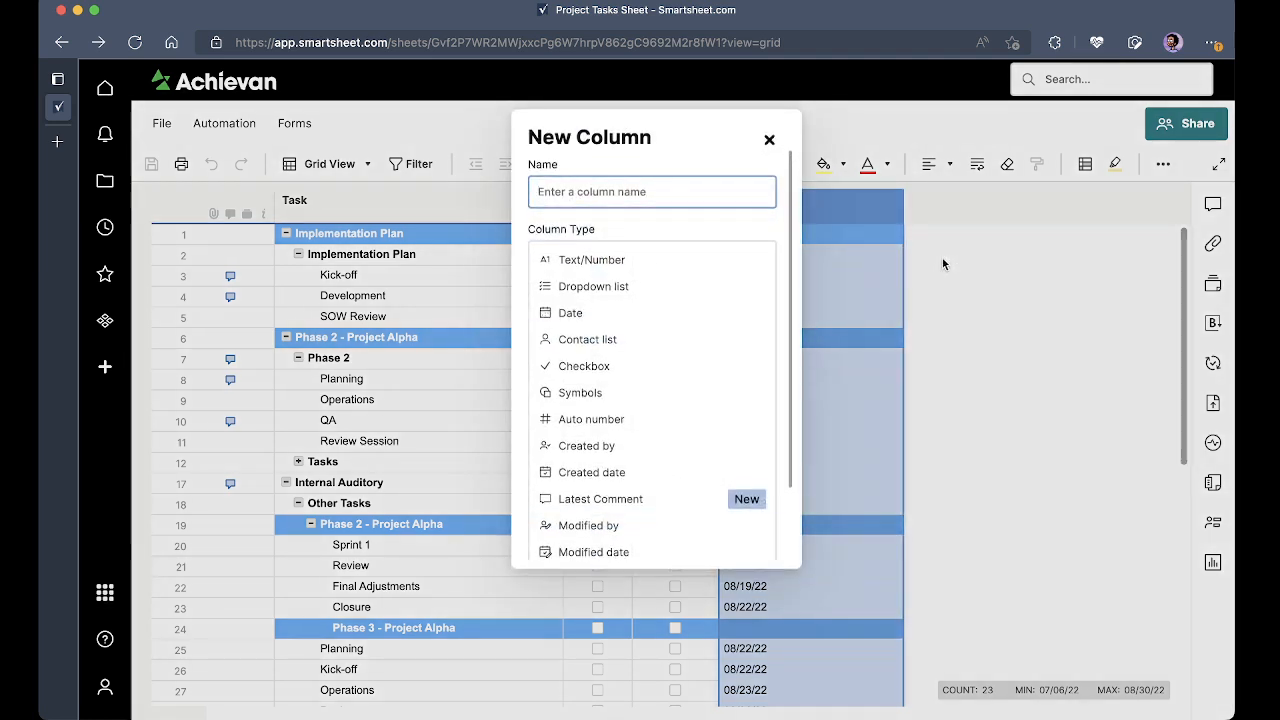
click(600, 499)
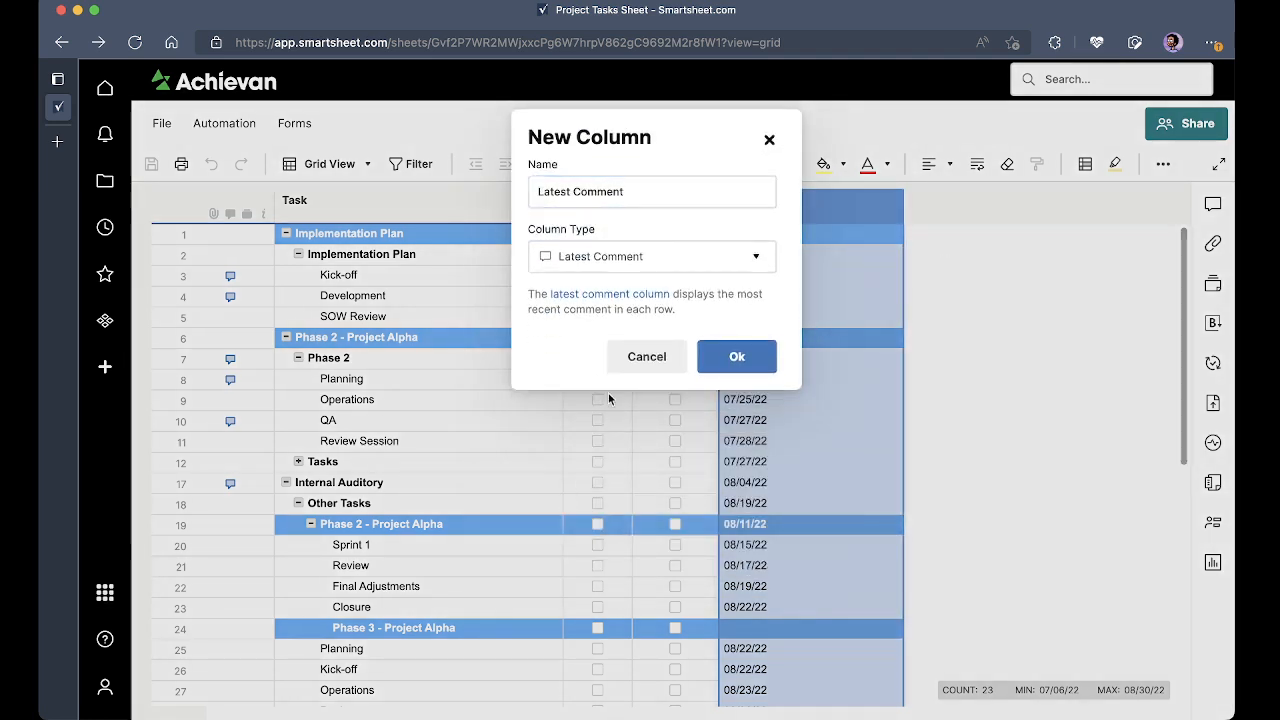
mouse_move(737, 356)
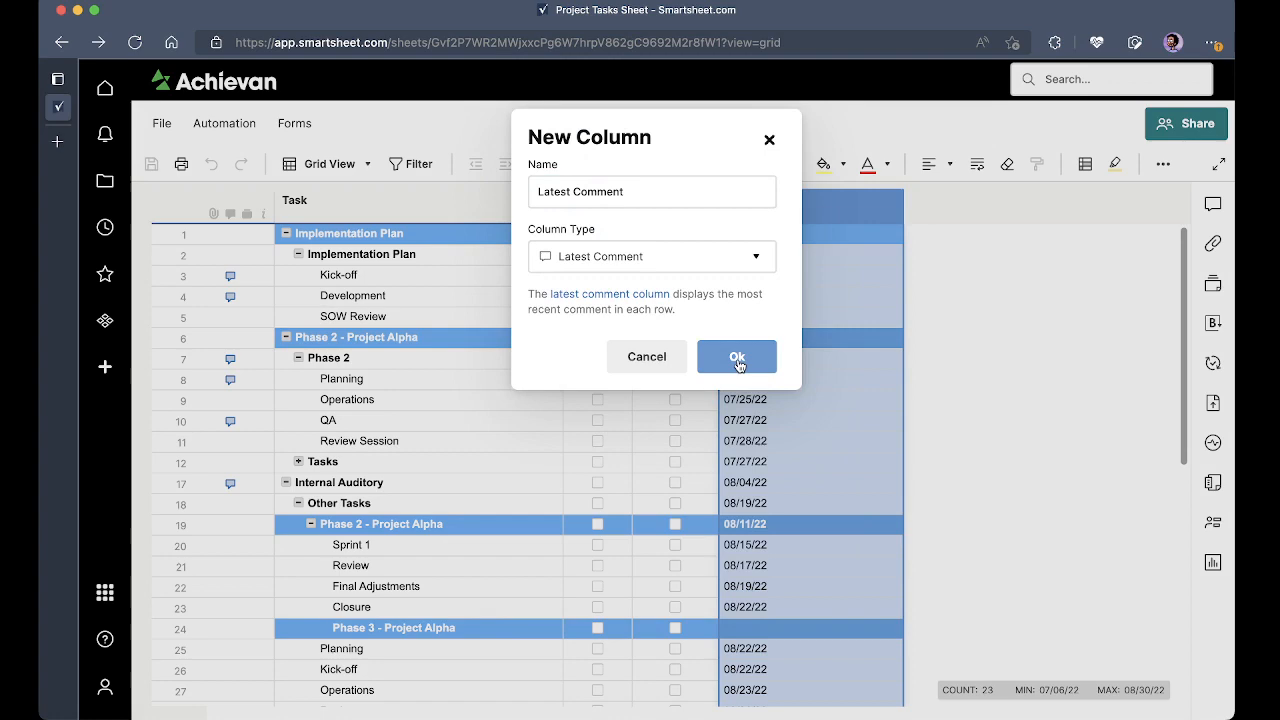
click(736, 356)
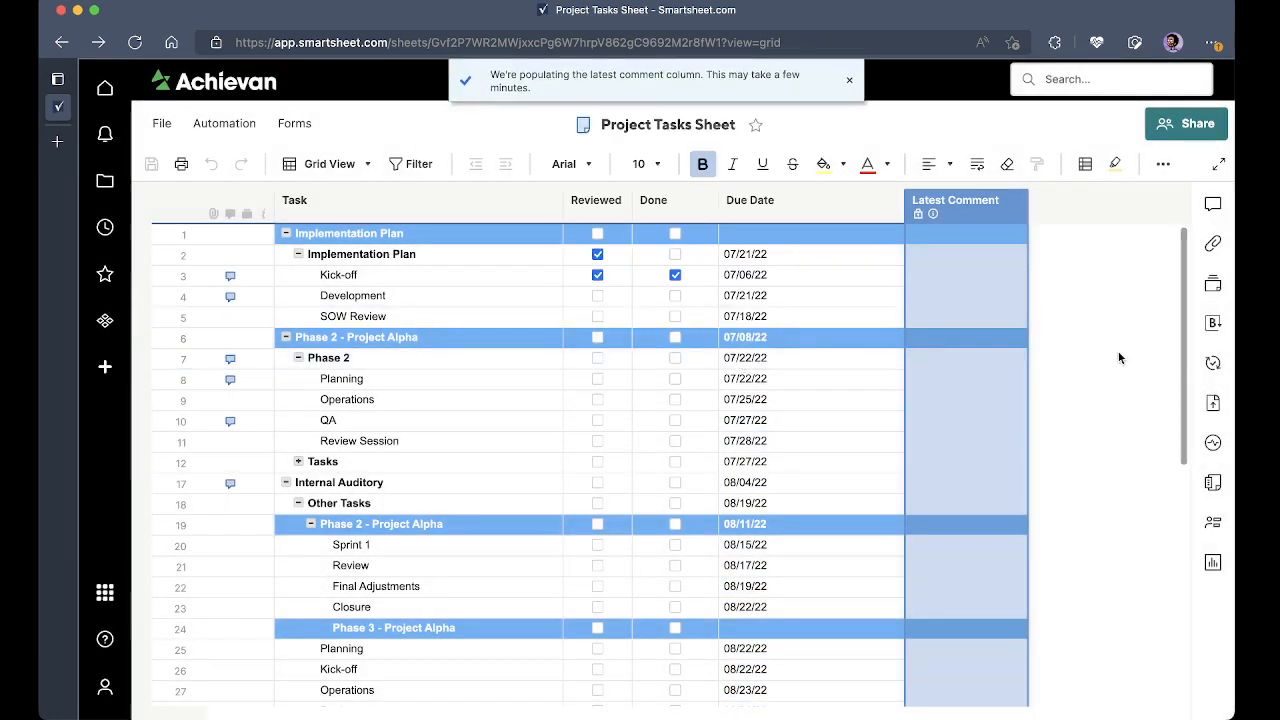
click(849, 79)
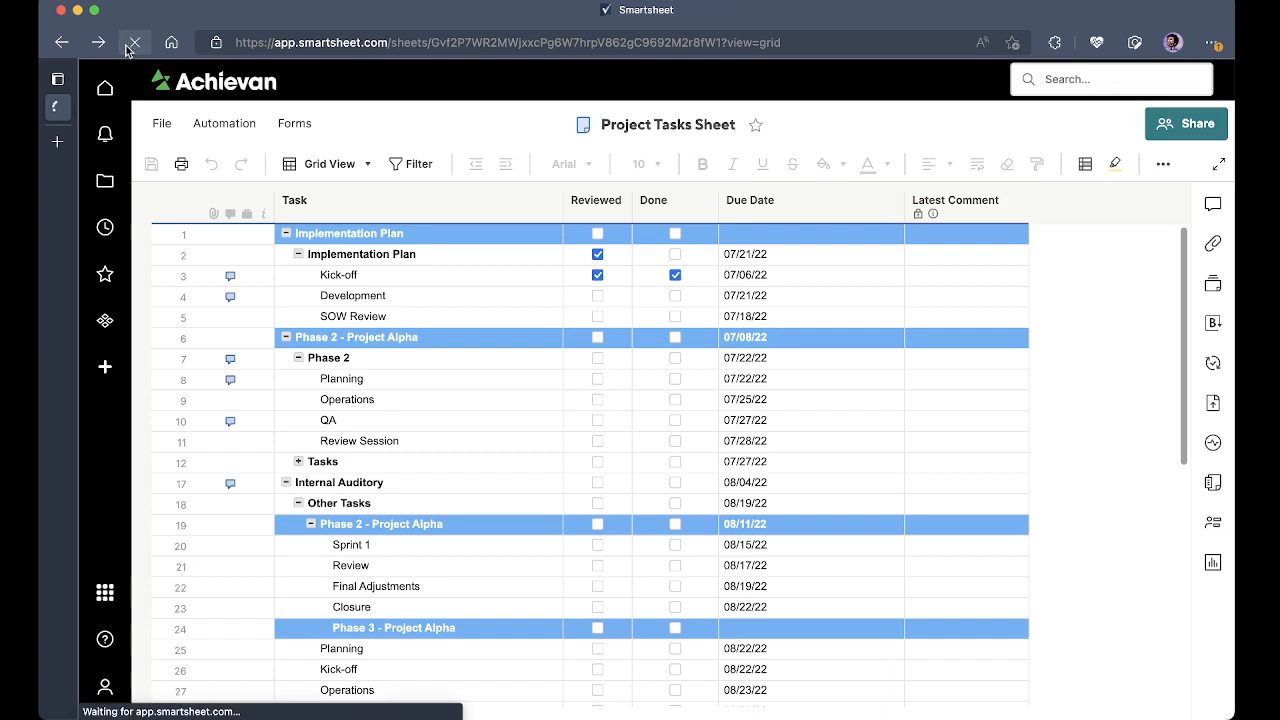
- Reload the page and open the Development row's conversation
click(131, 42)
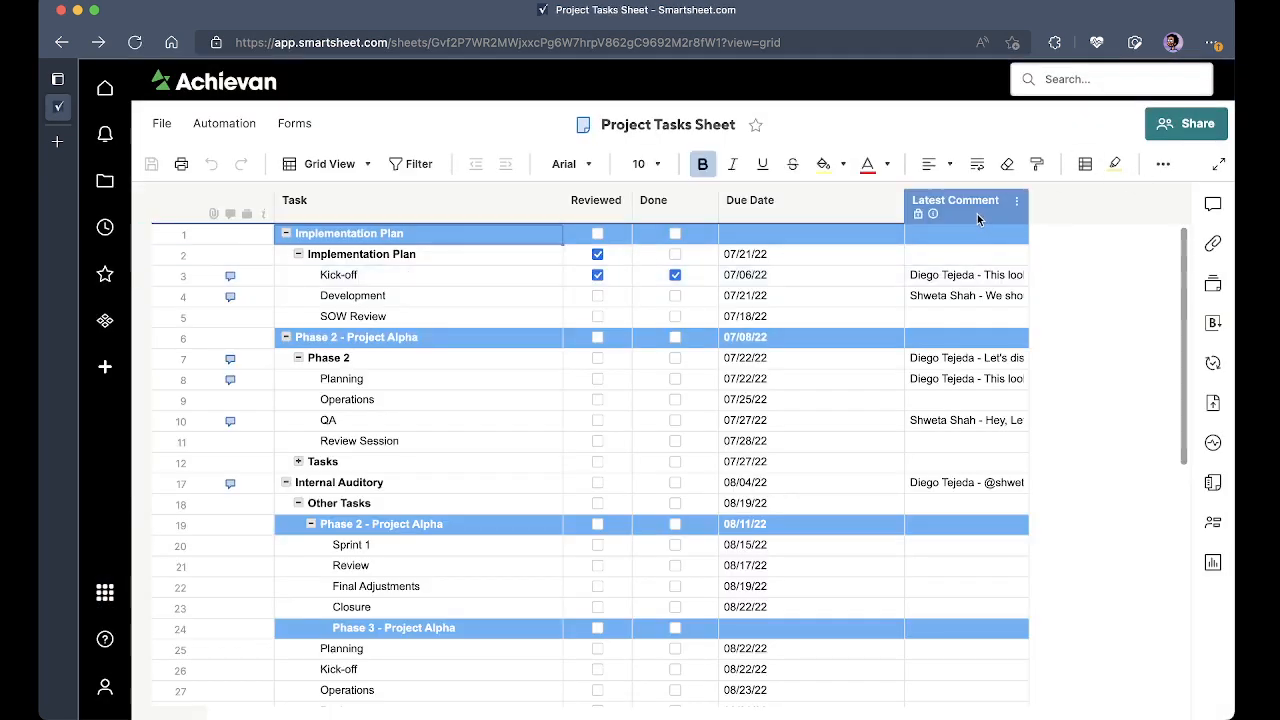
click(955, 200)
text(This looks good!)
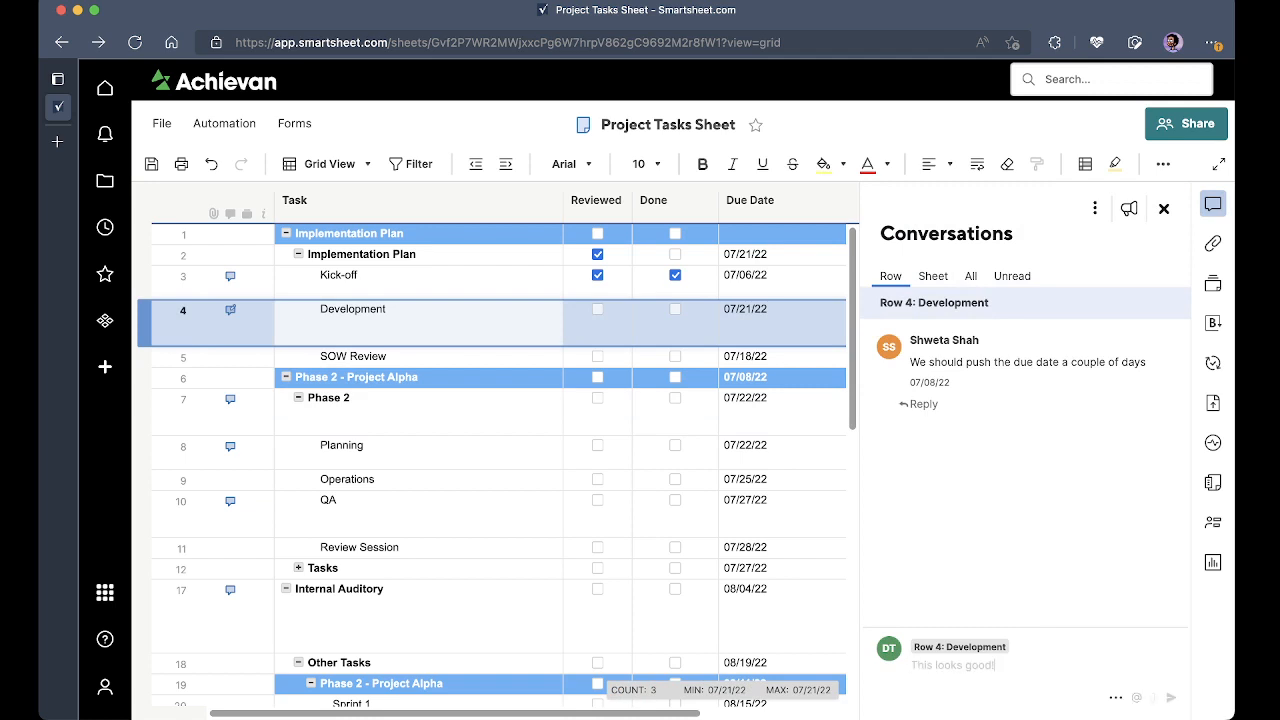
- Post the 'This looks good!' reply on the Development row and close the conversation panel
click(1171, 697)
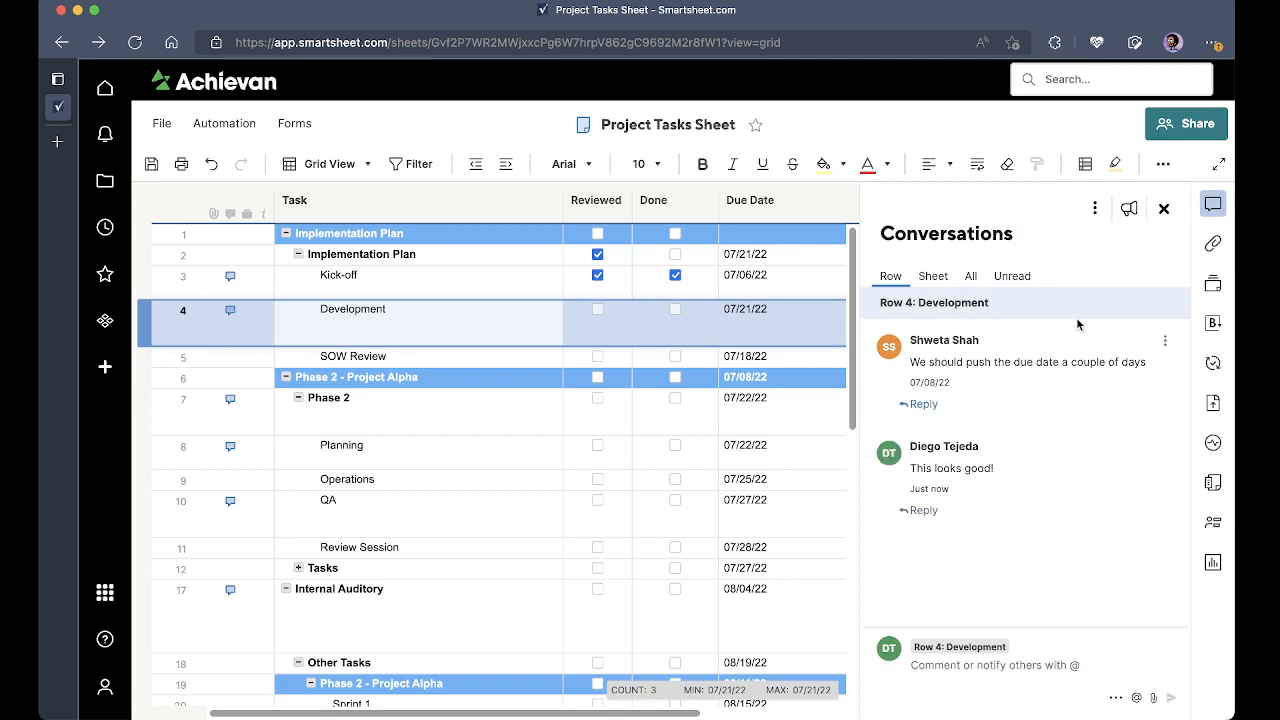
click(1164, 208)
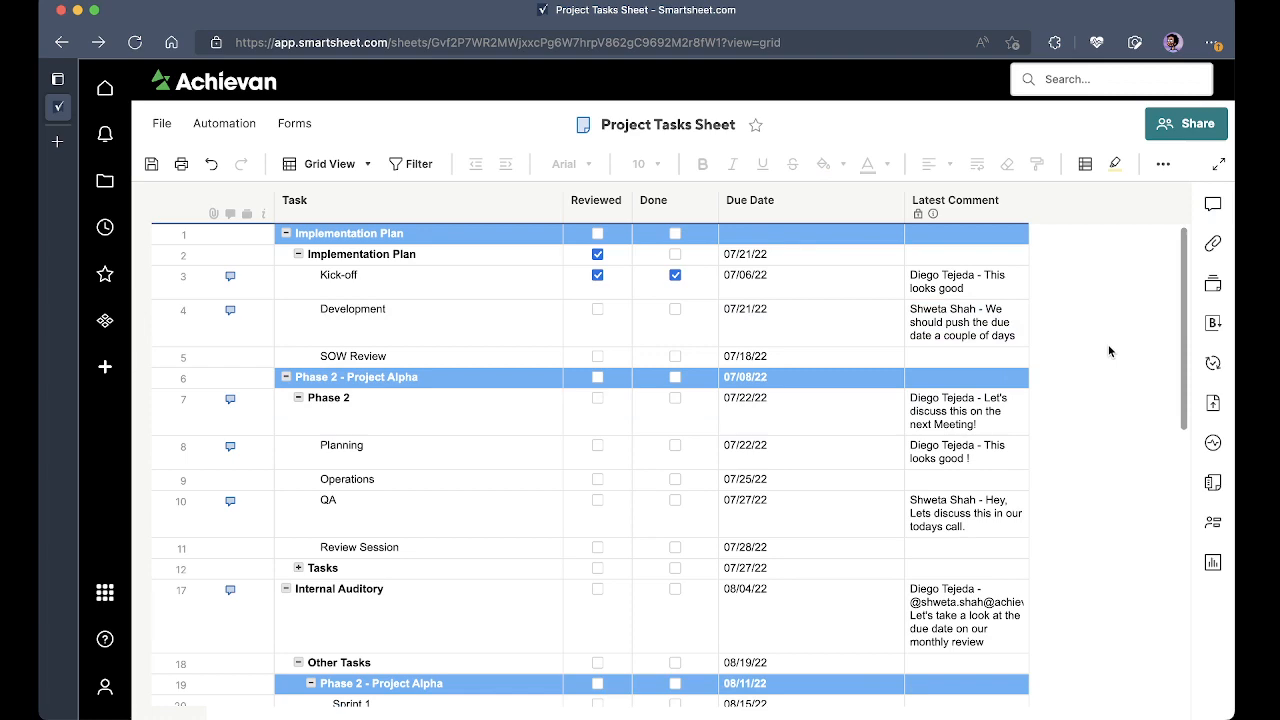
click(754, 356)
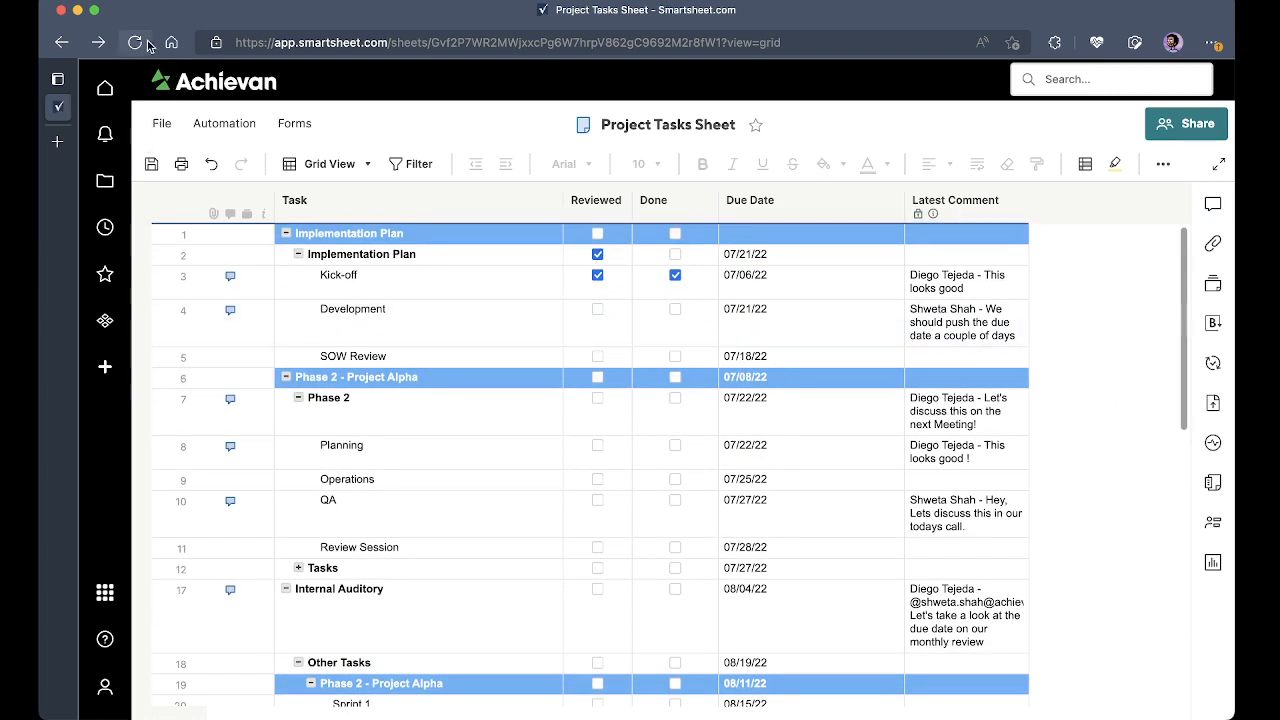
- Reload the page, confirm the reload, and select the Latest Comment column
click(133, 42)
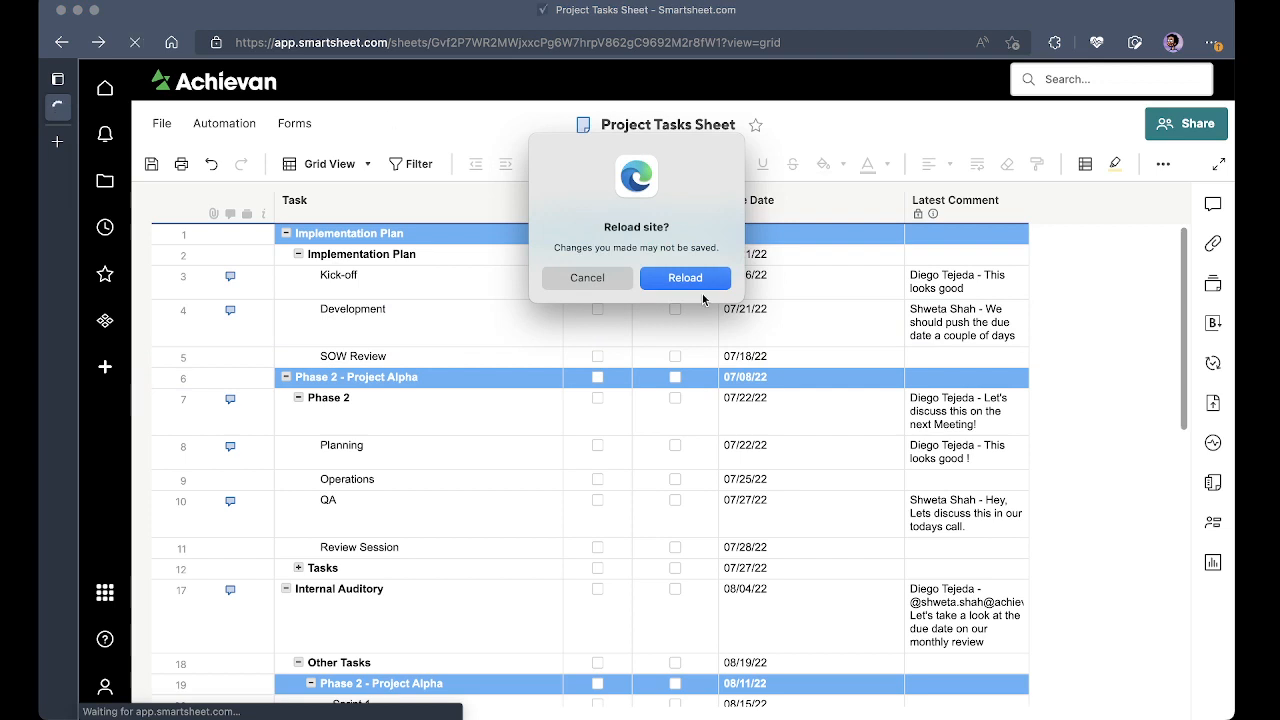
click(685, 277)
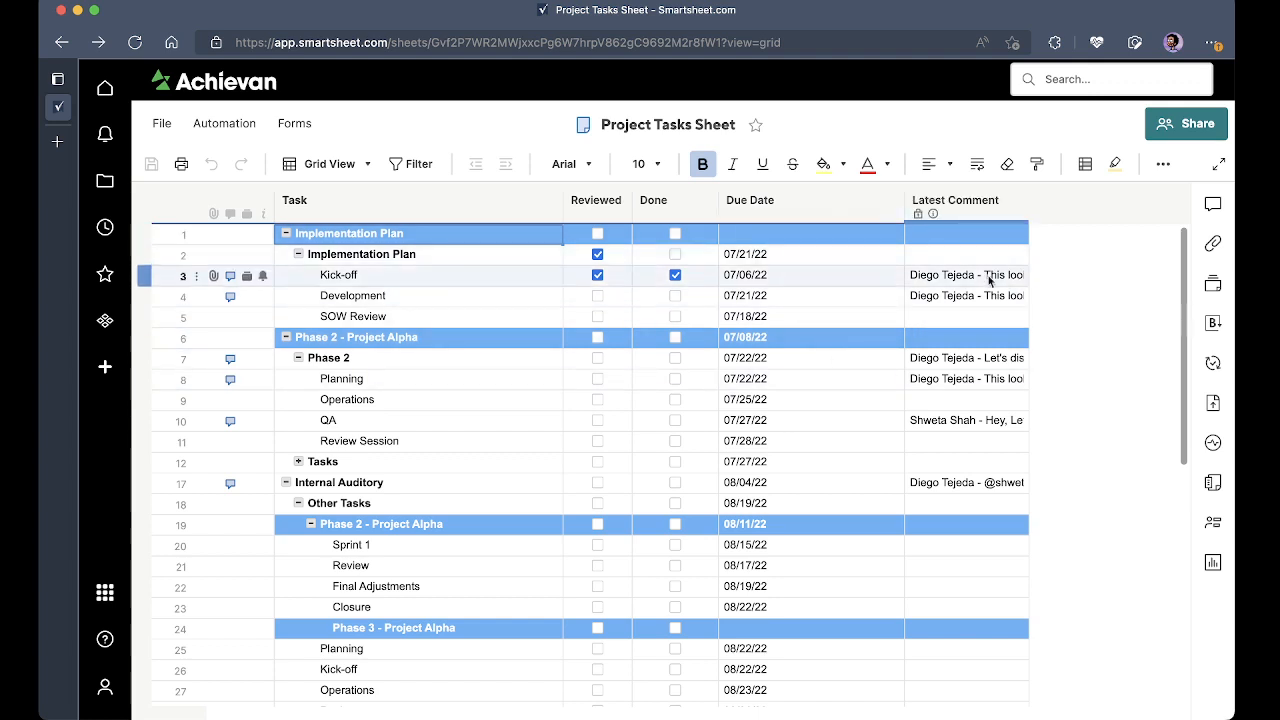
click(956, 200)
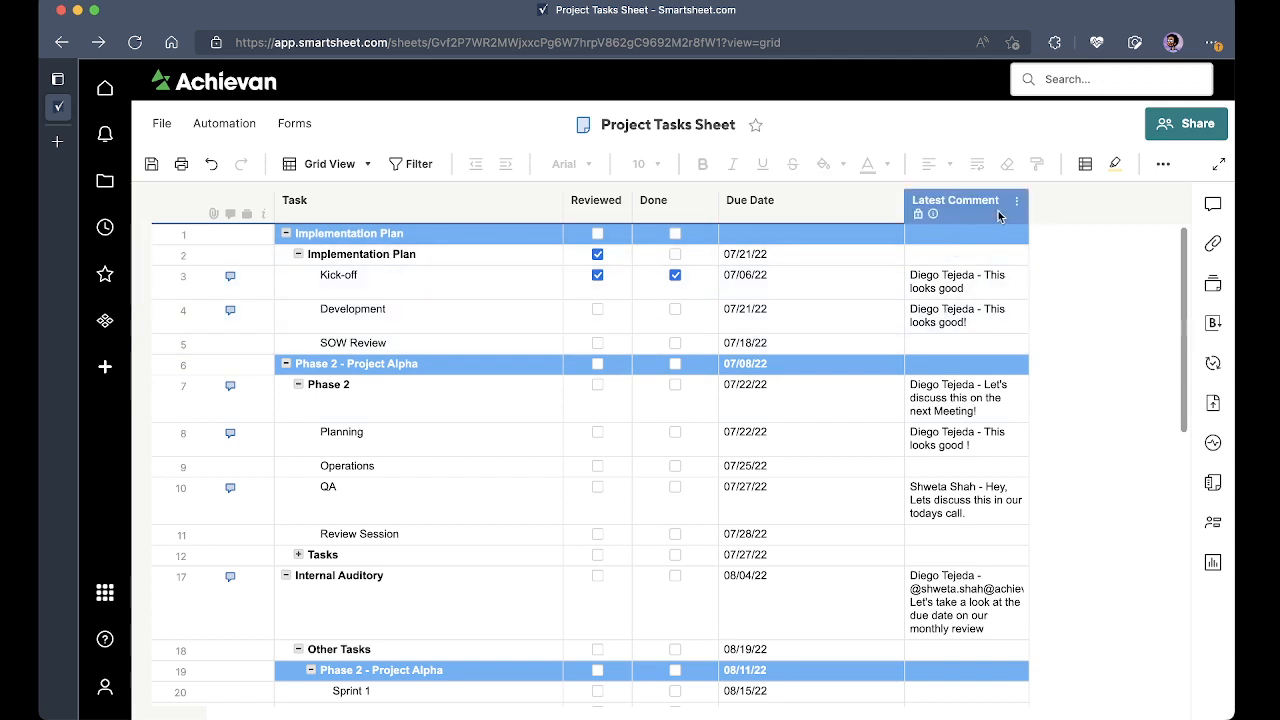
mouse_move(1018, 203)
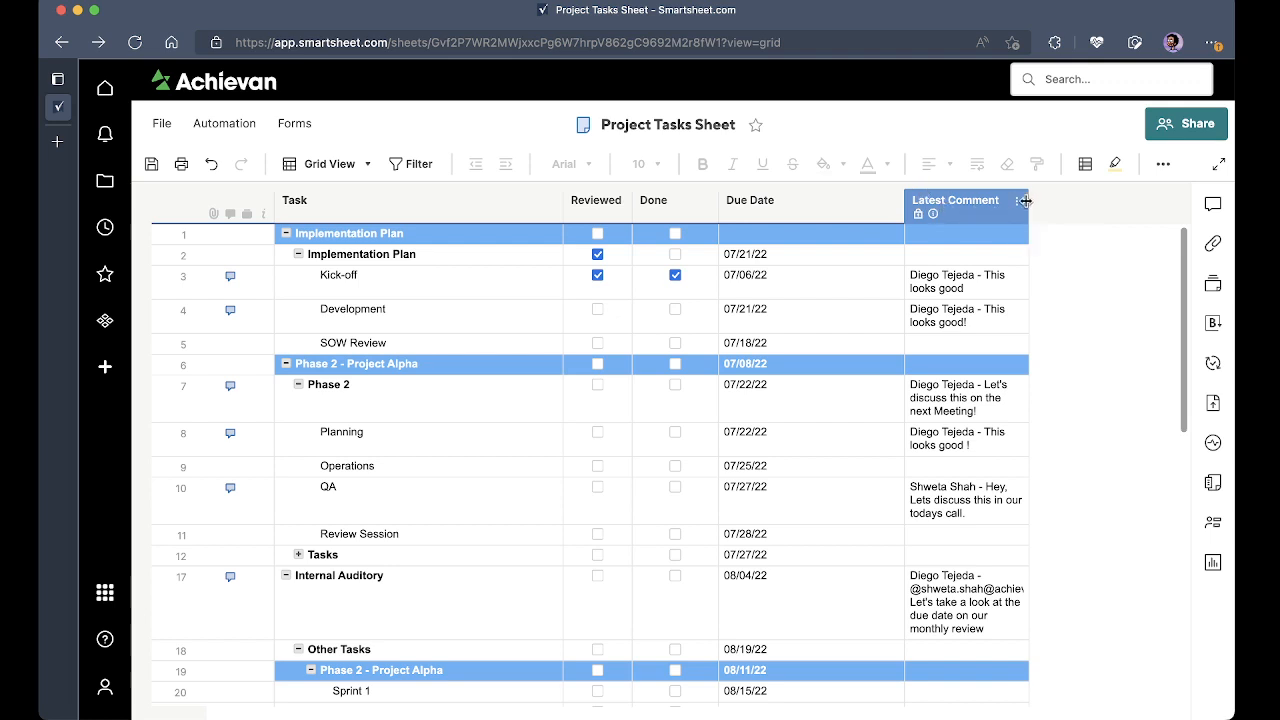
- Insert a 'Last Comment Date' date column right of Latest Comment
click(1025, 201)
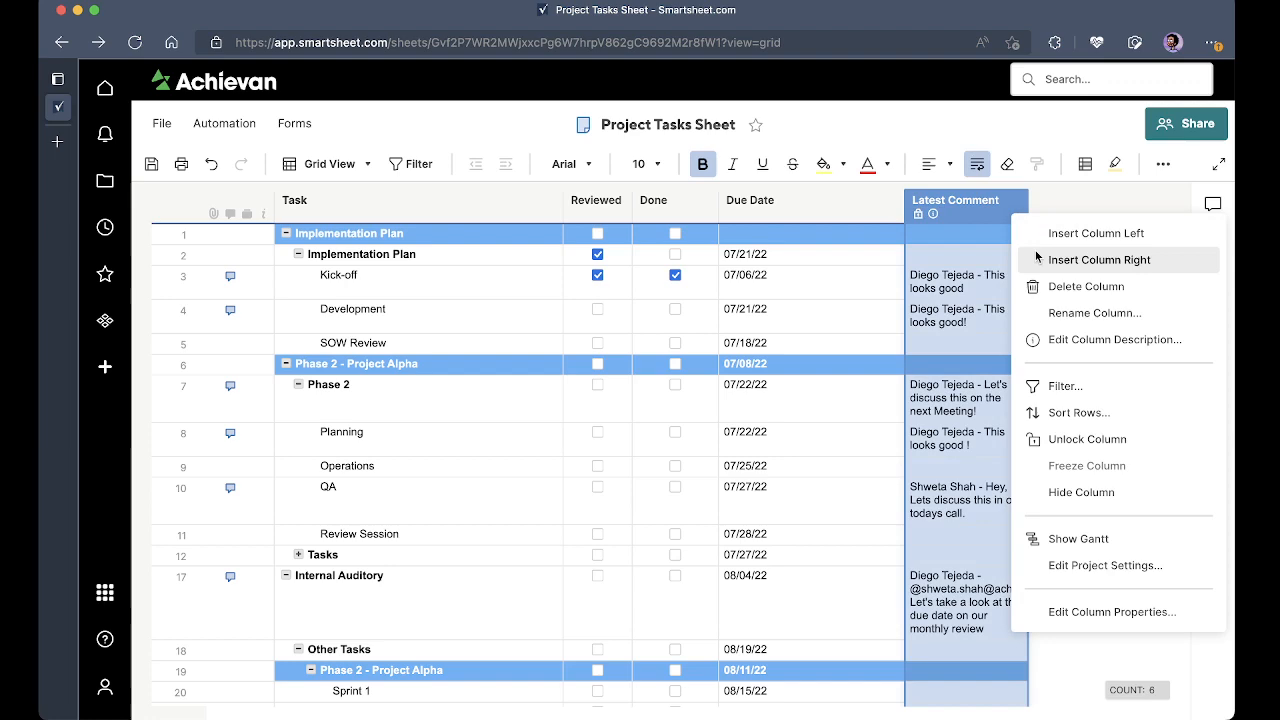
click(1099, 259)
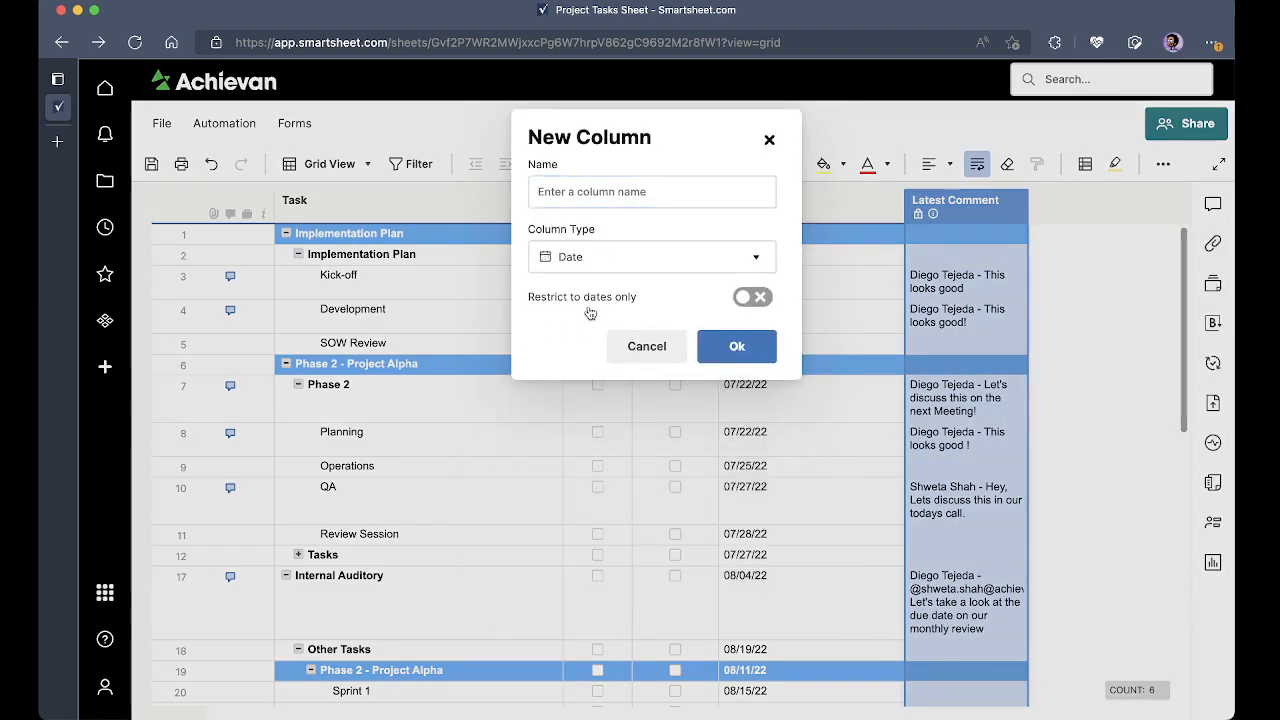
text(LAs)
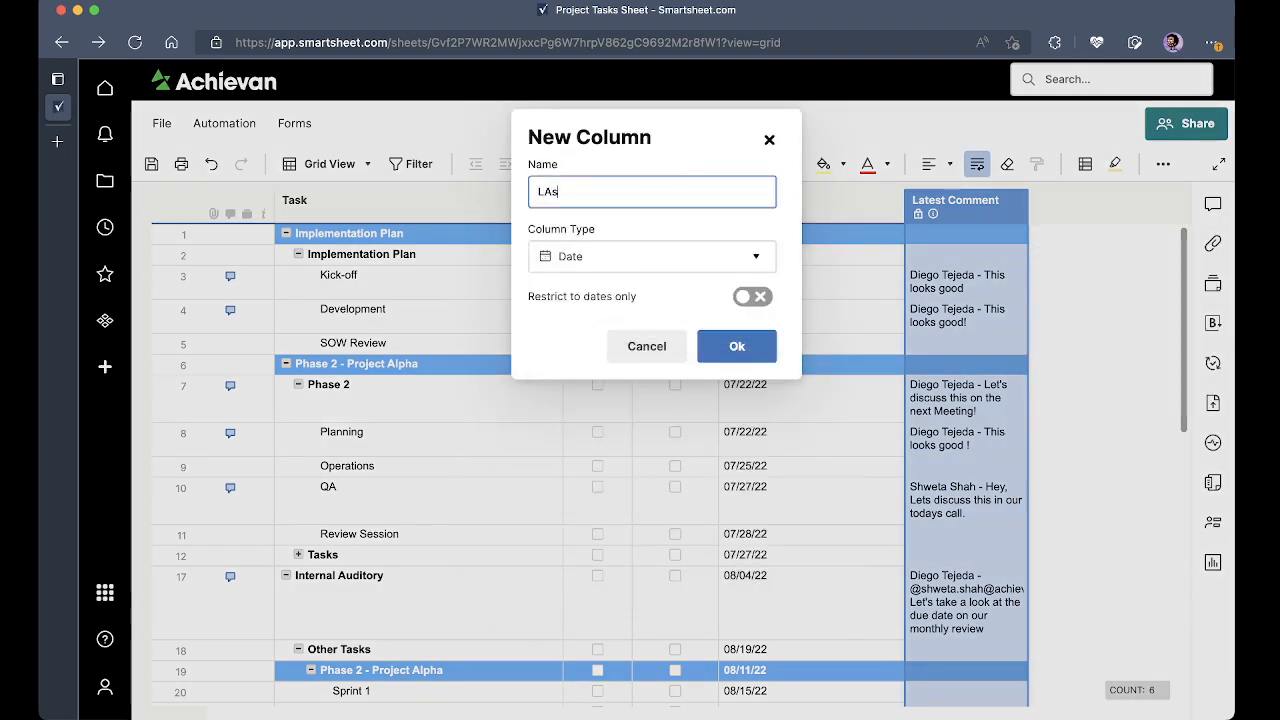
text(Last Comment Dat)
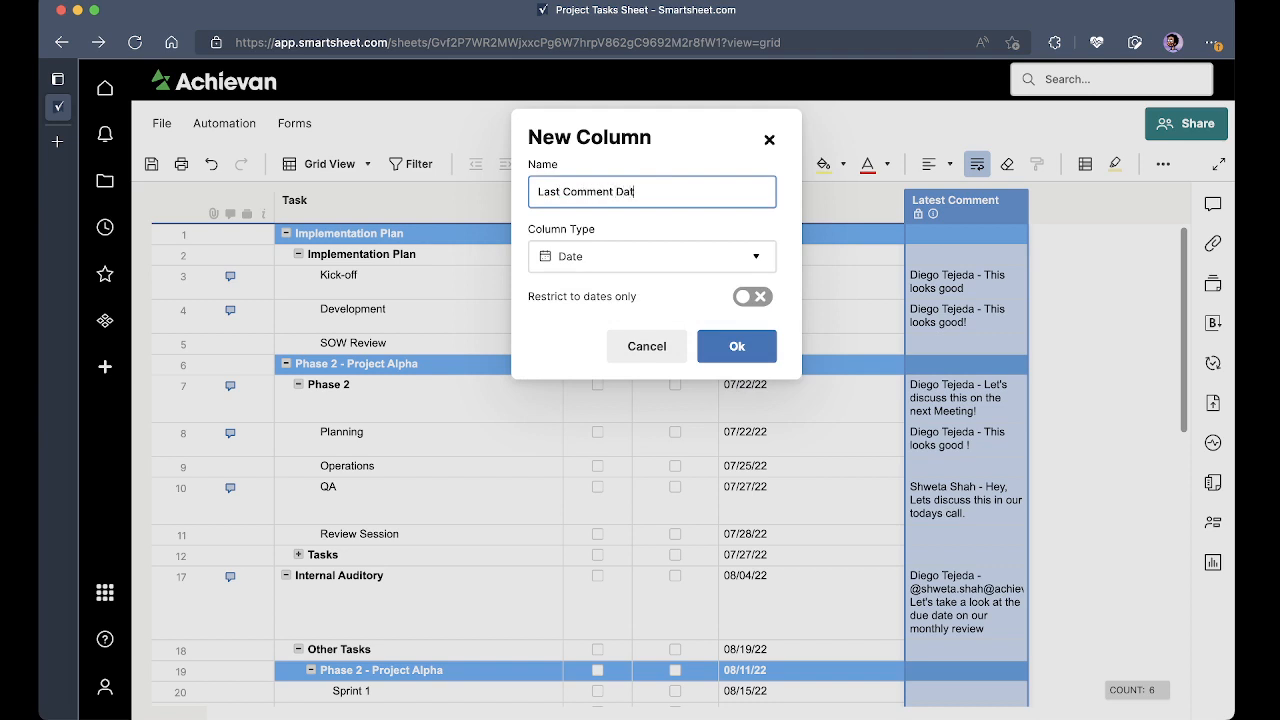
click(736, 346)
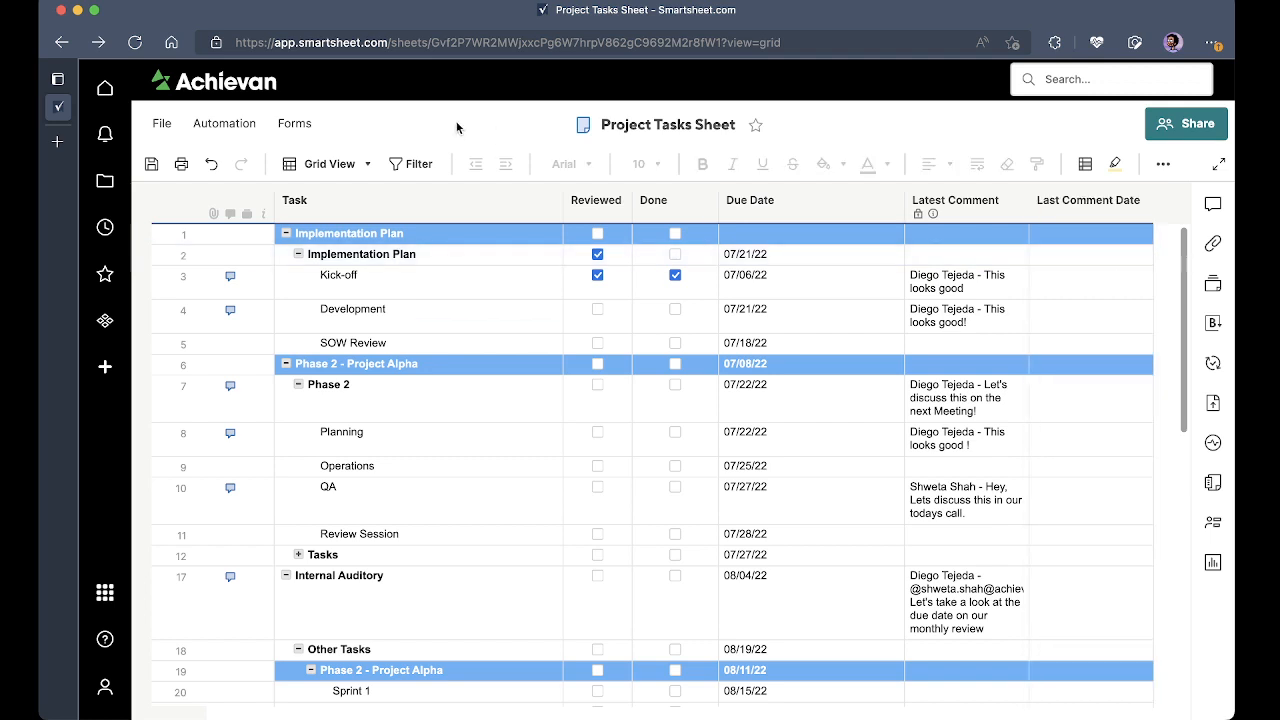
click(224, 123)
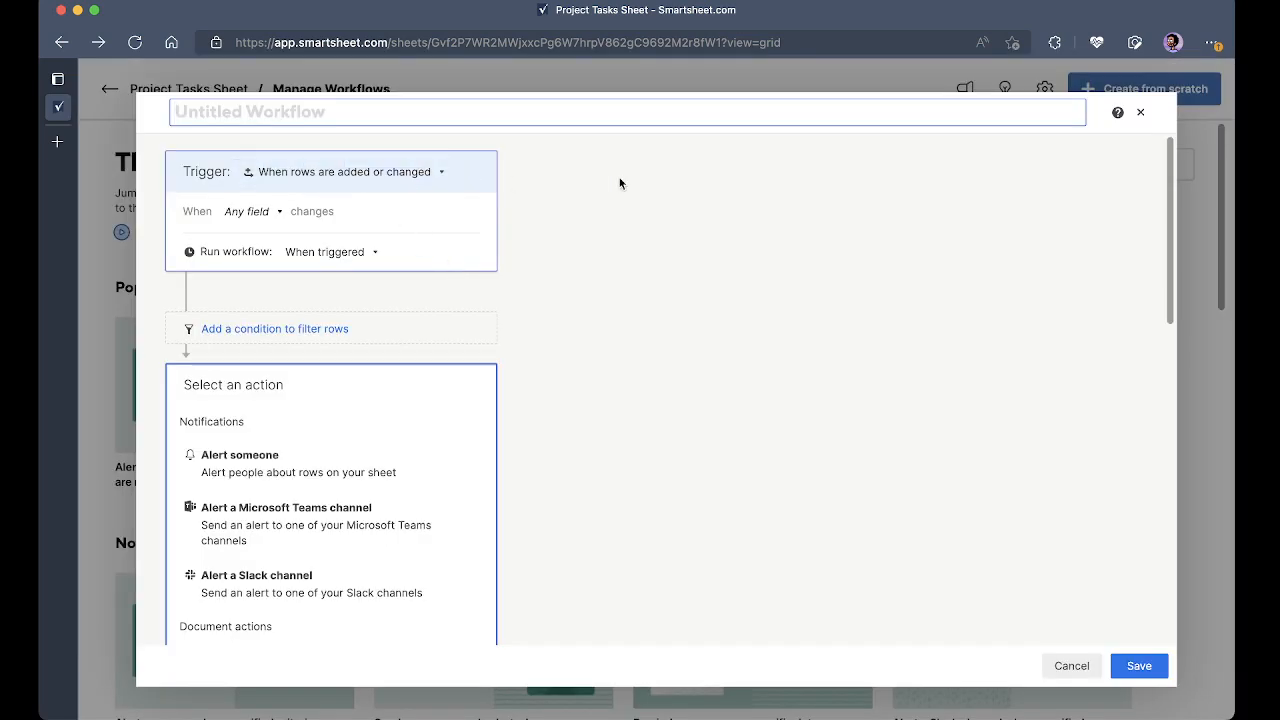
- Trigger the workflow on any Latest Comment value and add a Record a date action
click(250, 211)
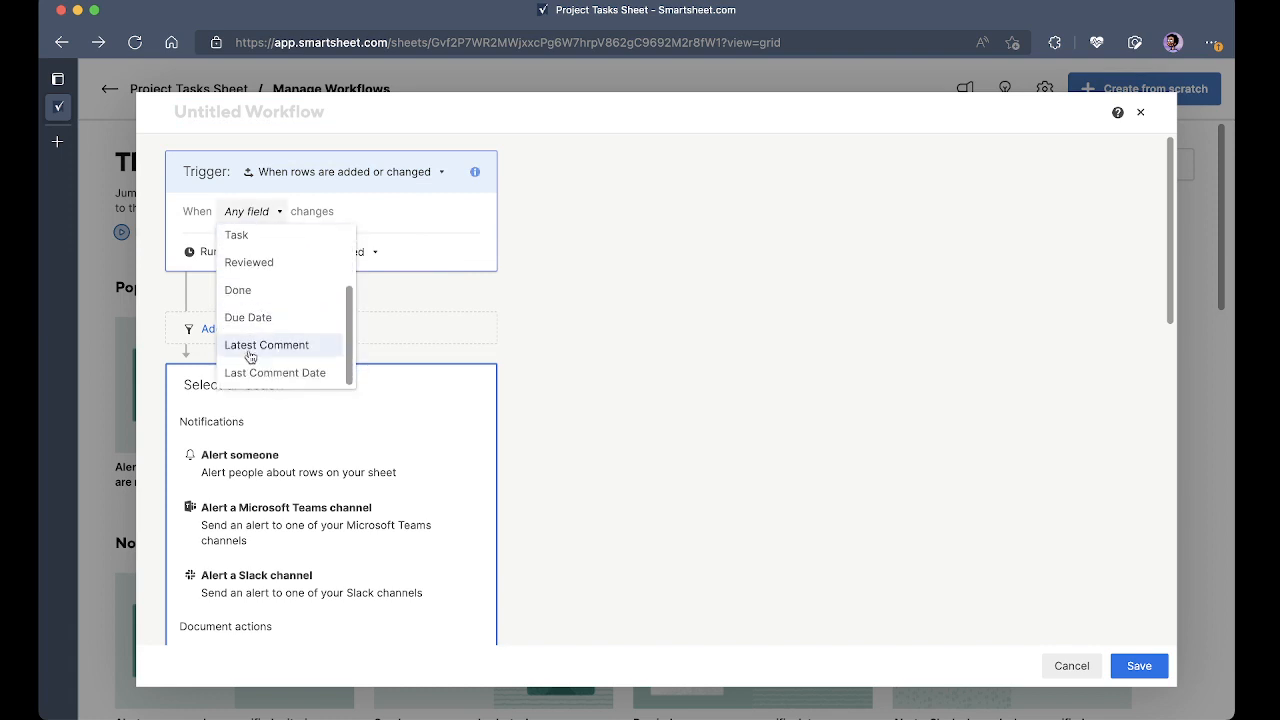
click(266, 345)
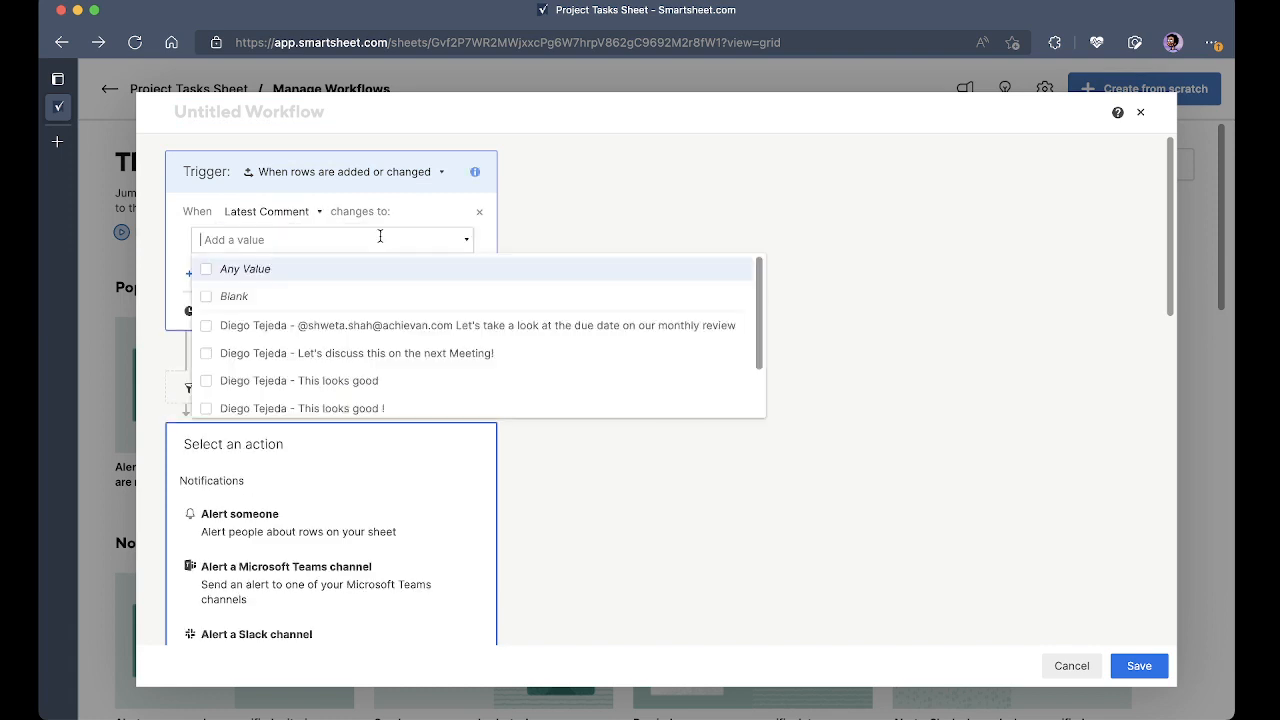
click(245, 268)
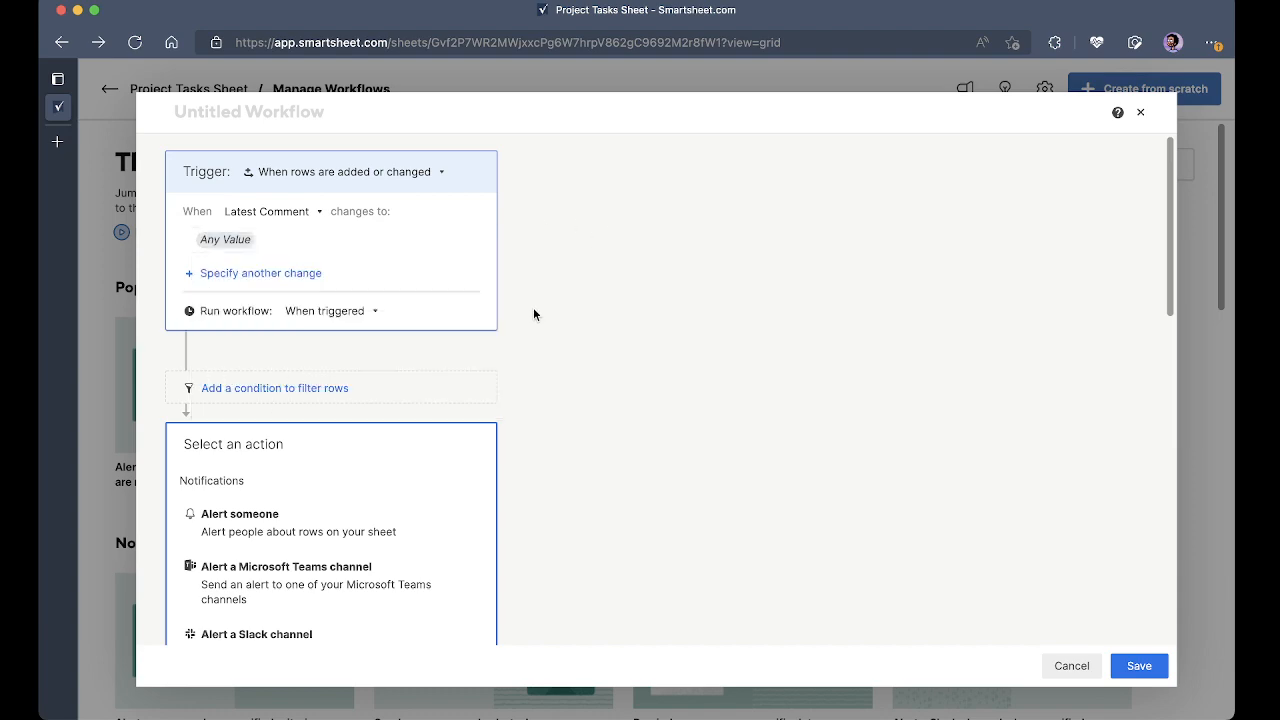
scroll(down, 3)
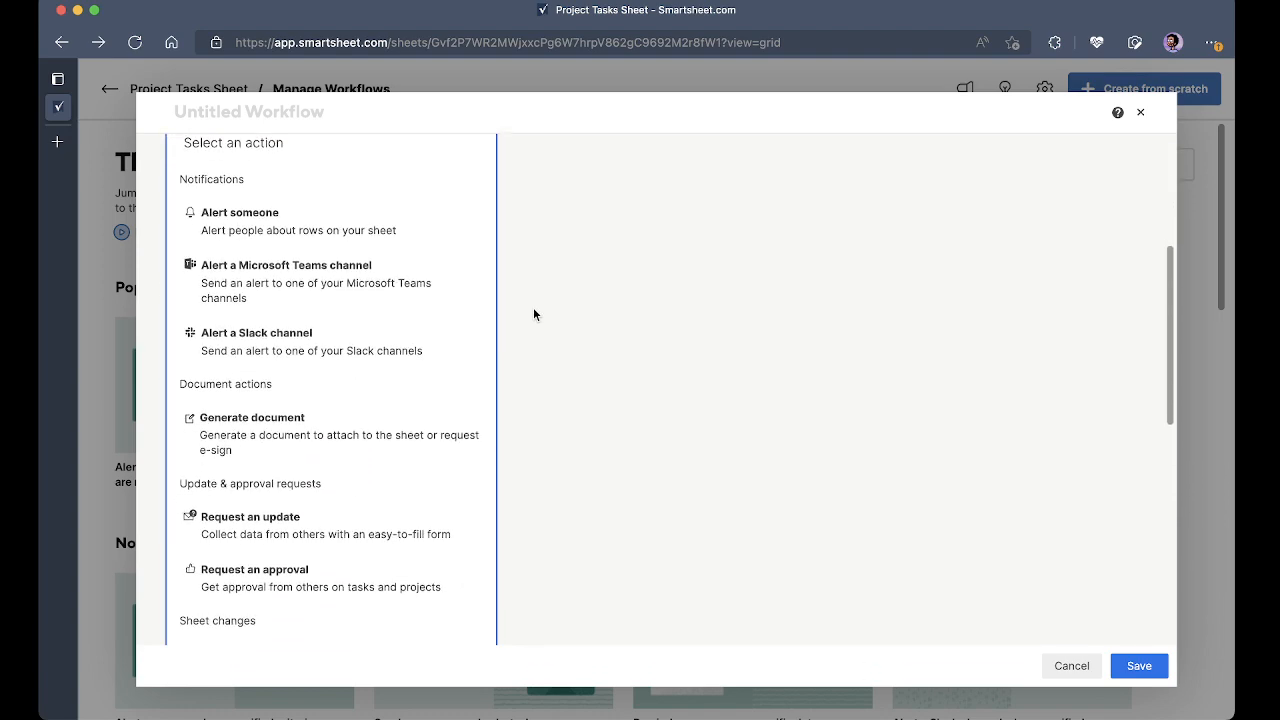
scroll(down, 3)
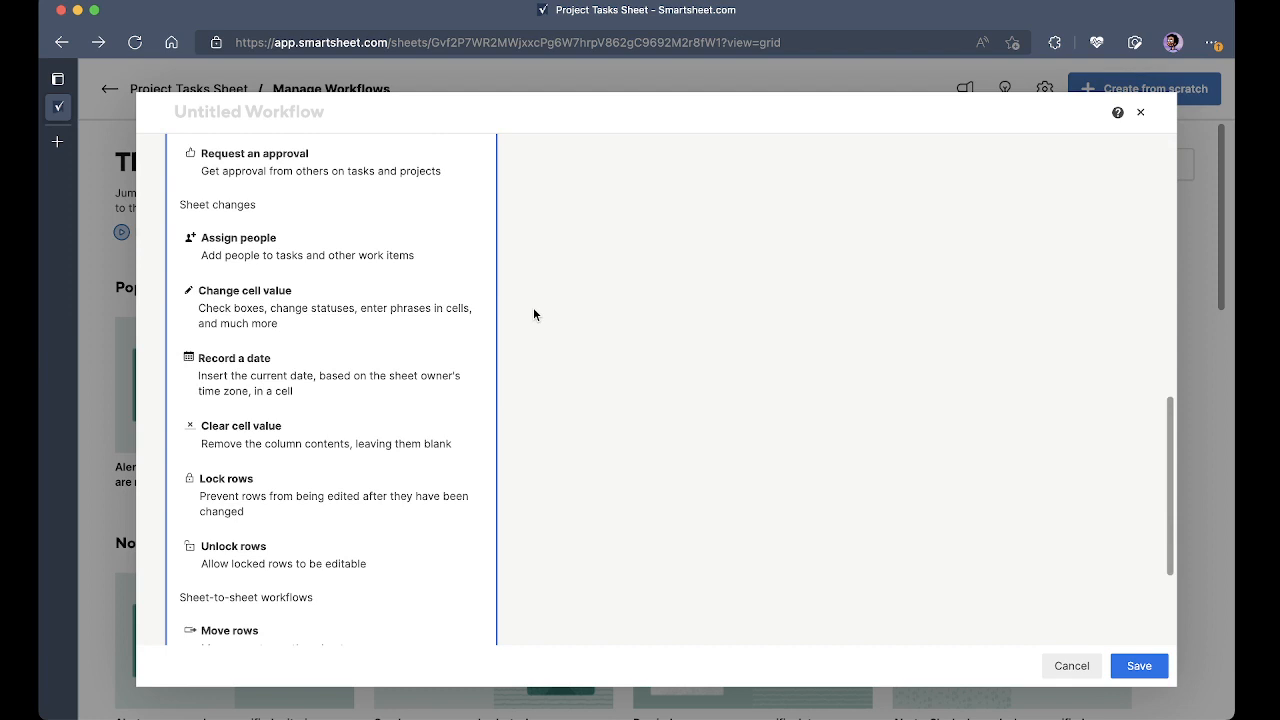
click(234, 358)
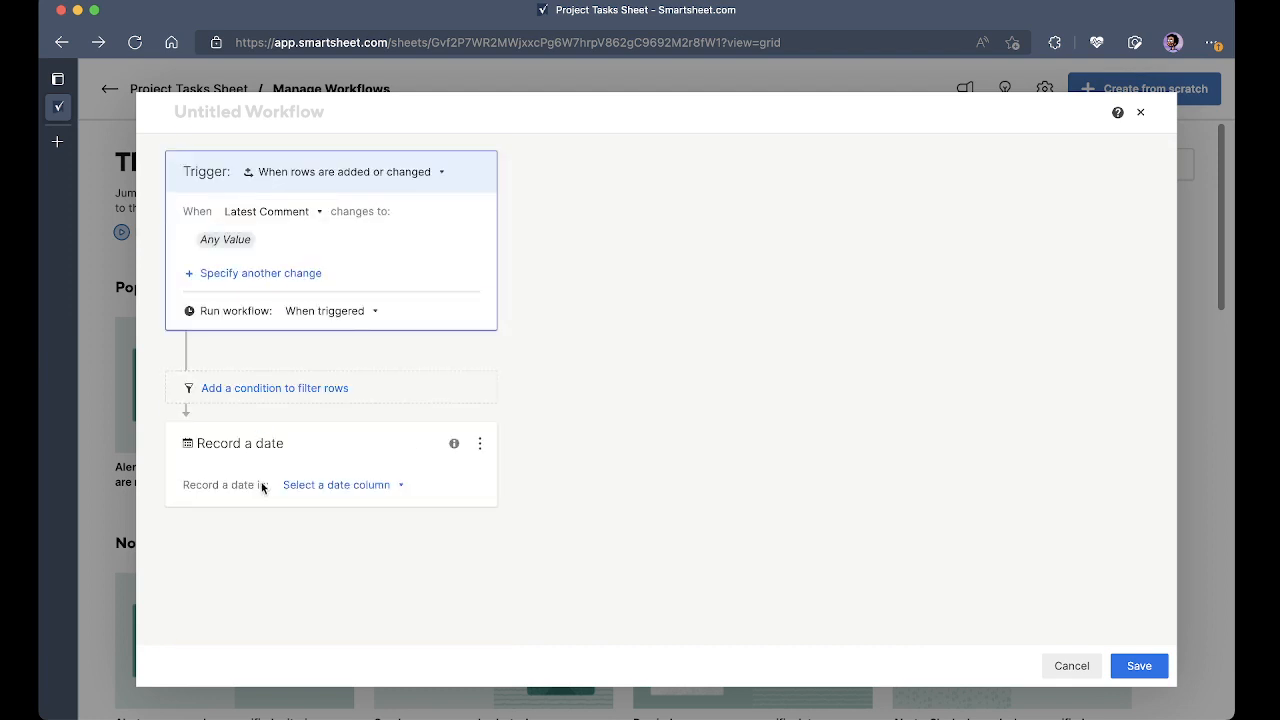
- Record the date into Last Comment Date, save the workflow, and return to the sheet
click(342, 484)
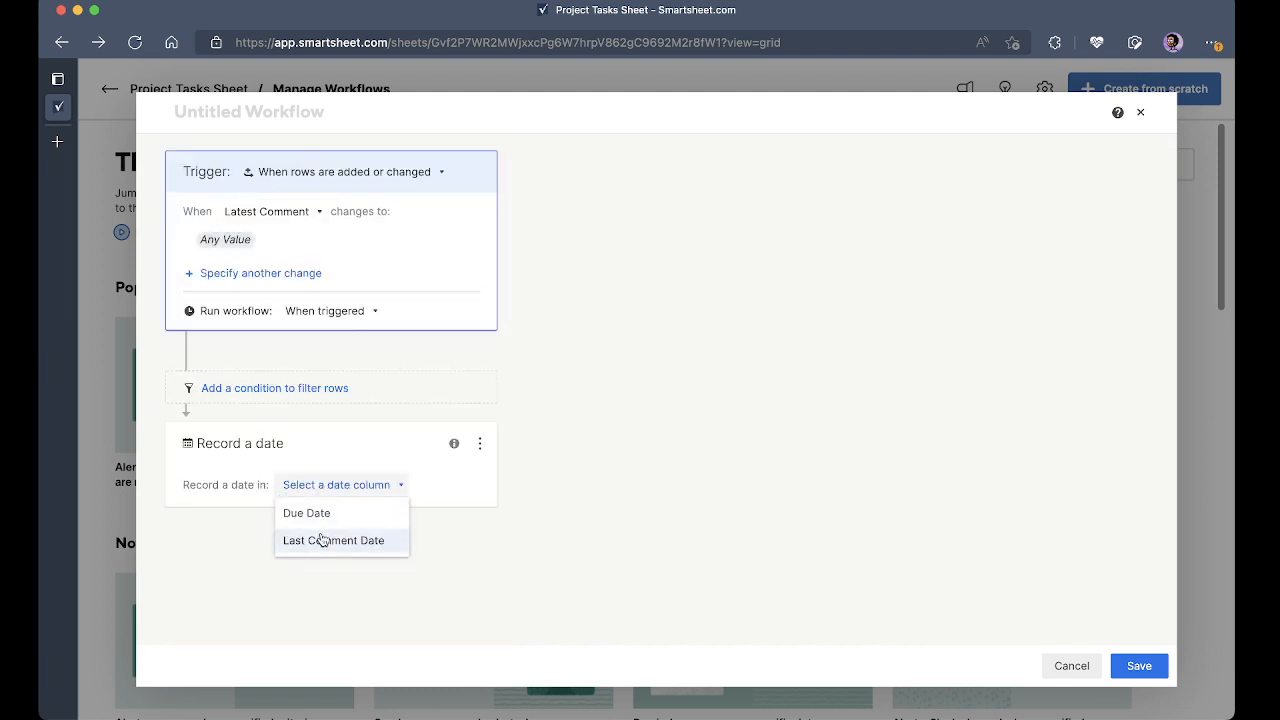
click(333, 540)
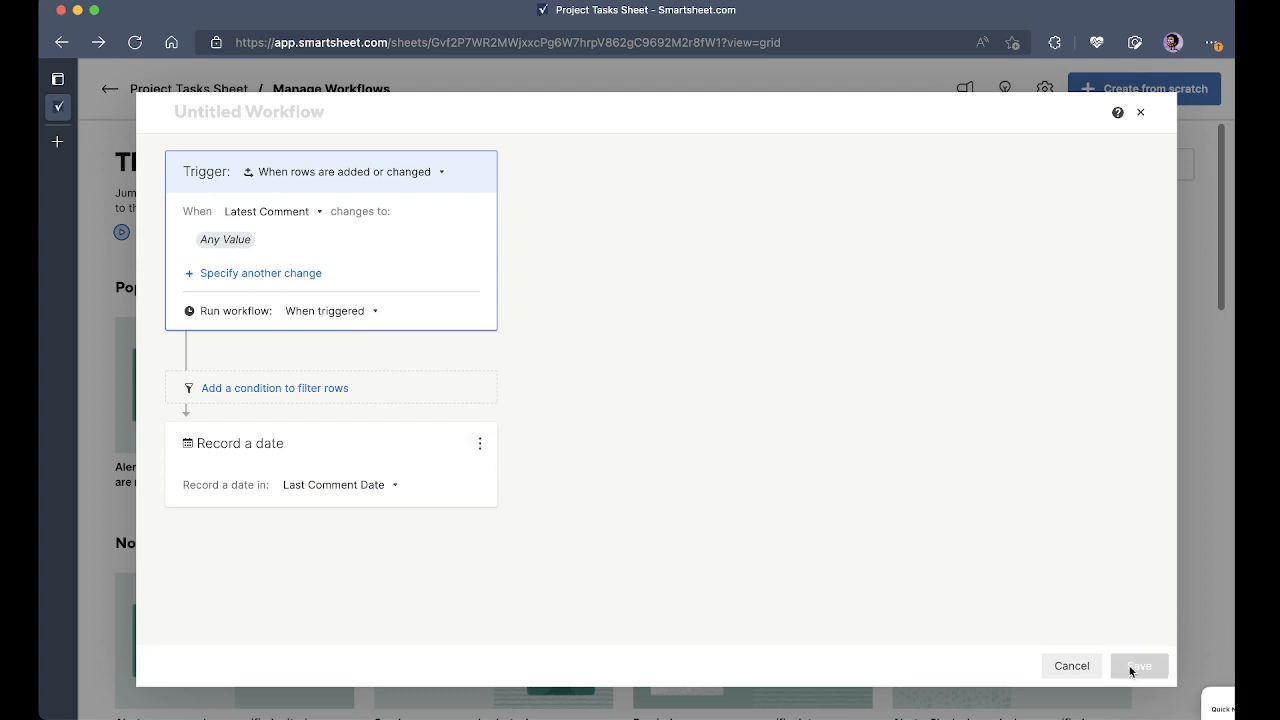
click(1139, 665)
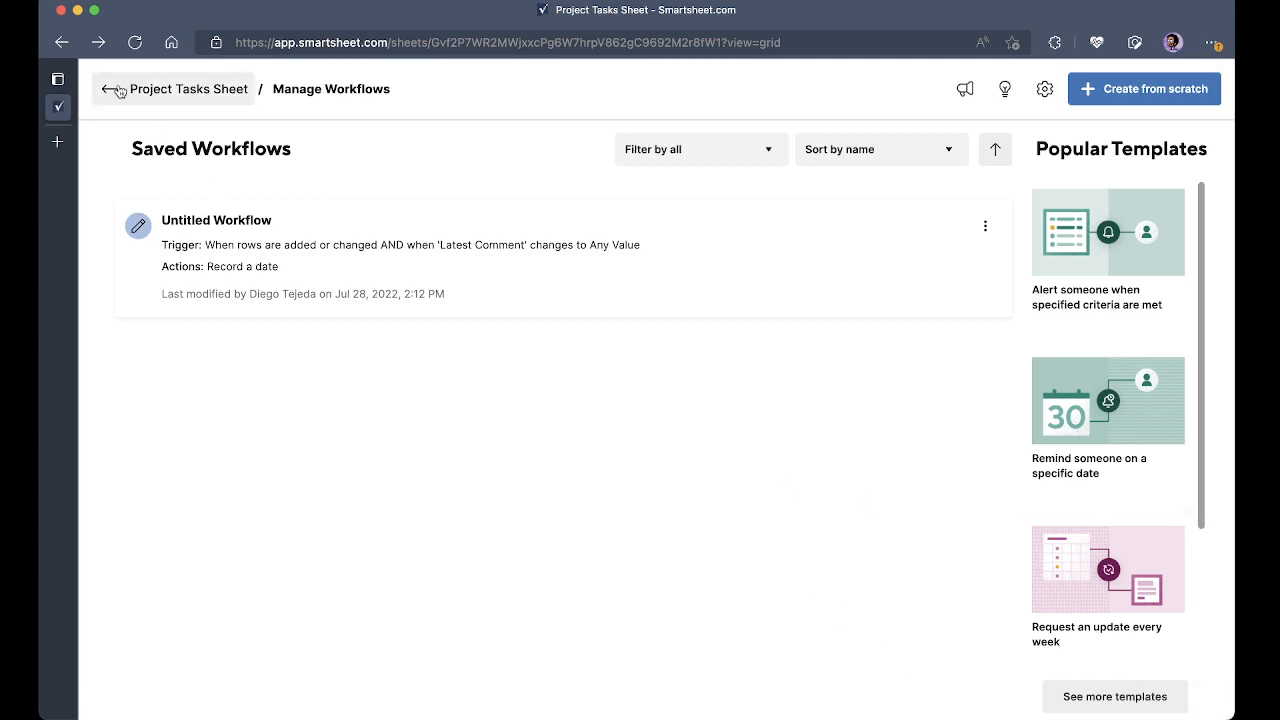
click(113, 89)
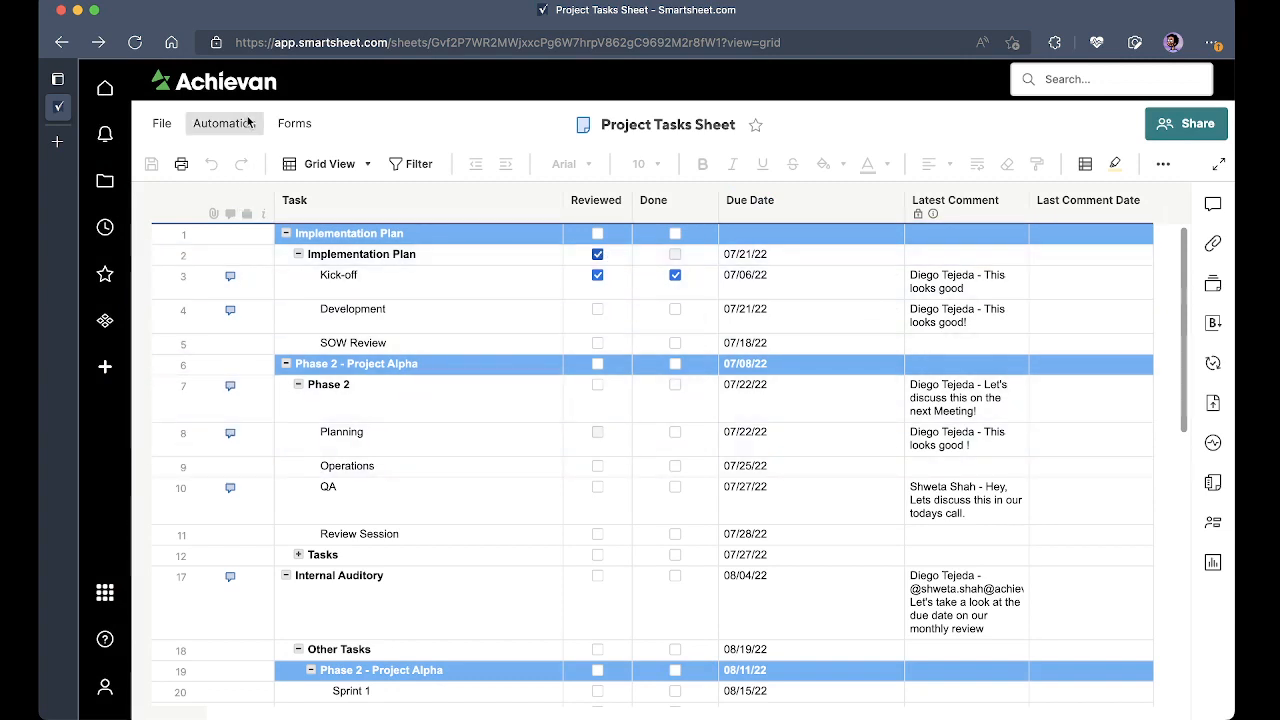
- Open Manage workflows to view the saved Untitled Workflow
click(224, 123)
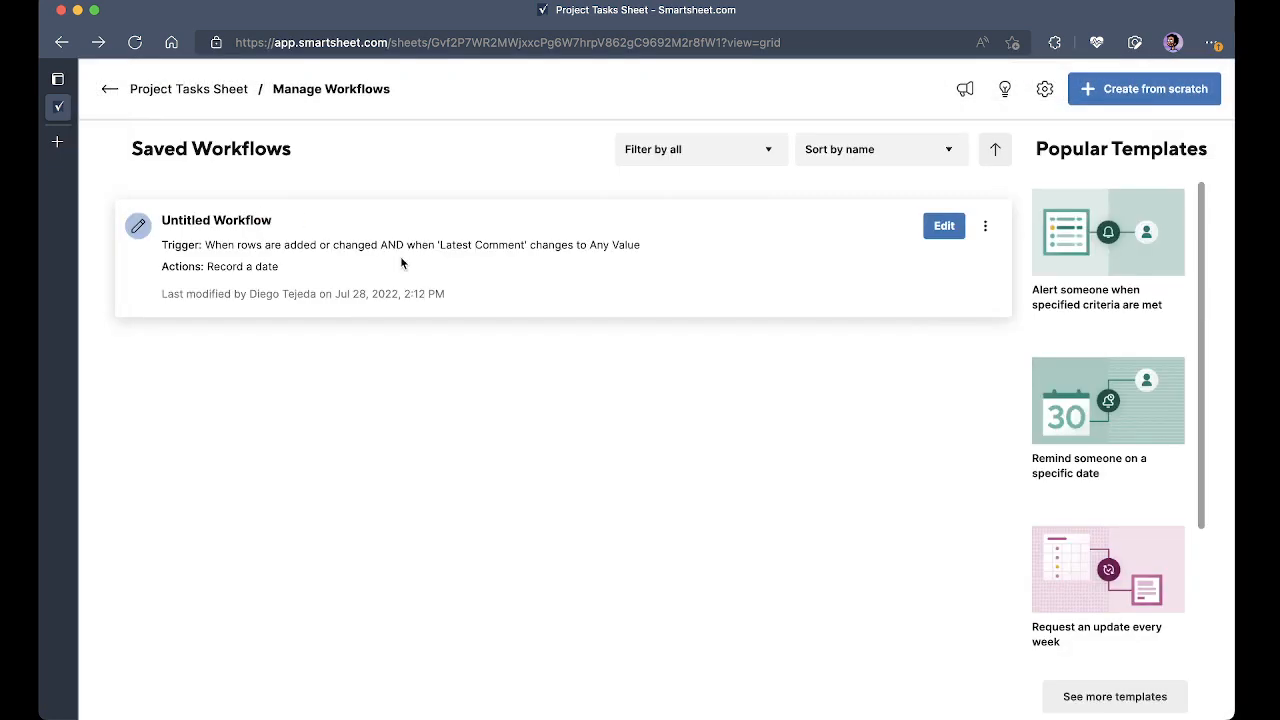
mouse_move(206, 231)
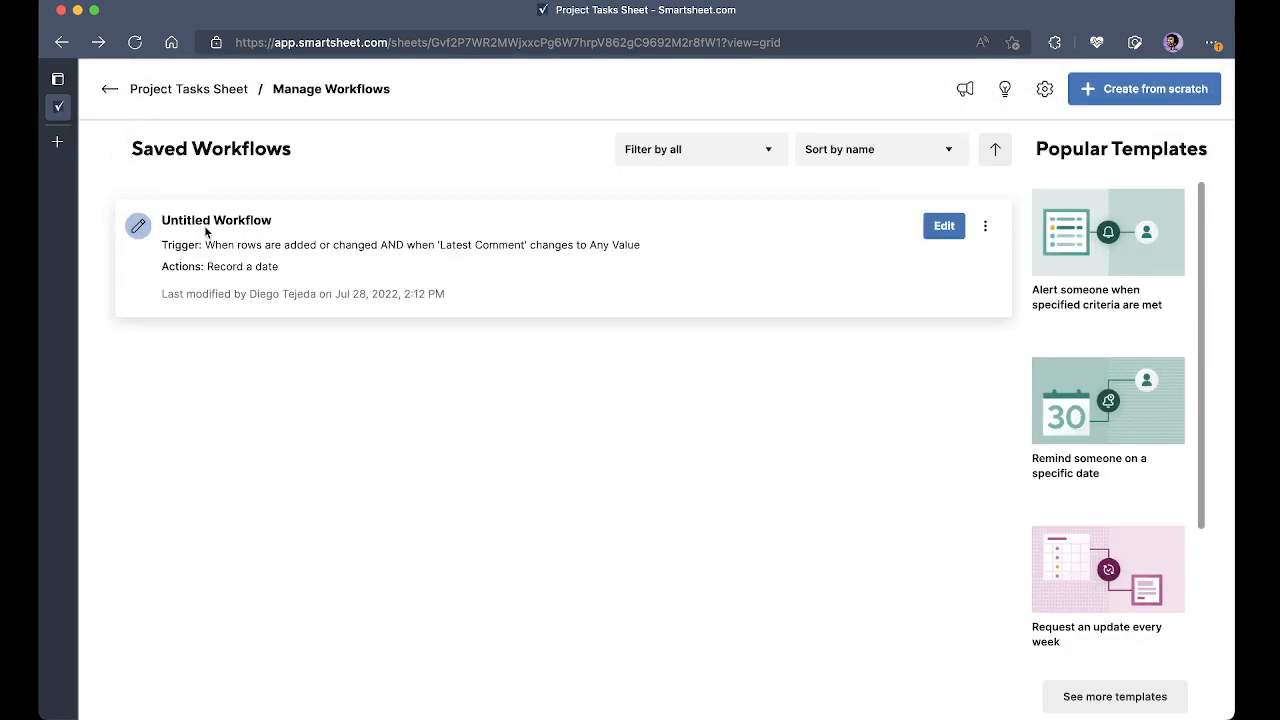
mouse_move(128, 112)
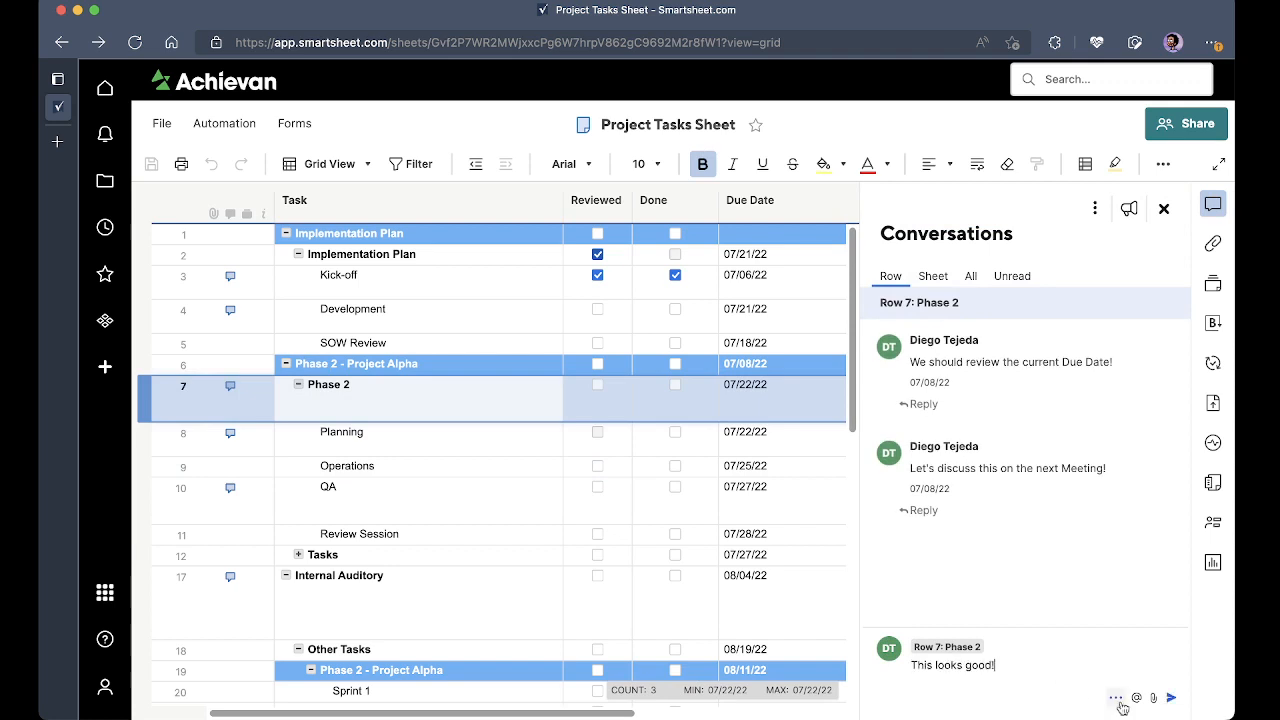
- Post 'This looks good!' on the Phase 2 row and close the Conversations panel
click(1173, 698)
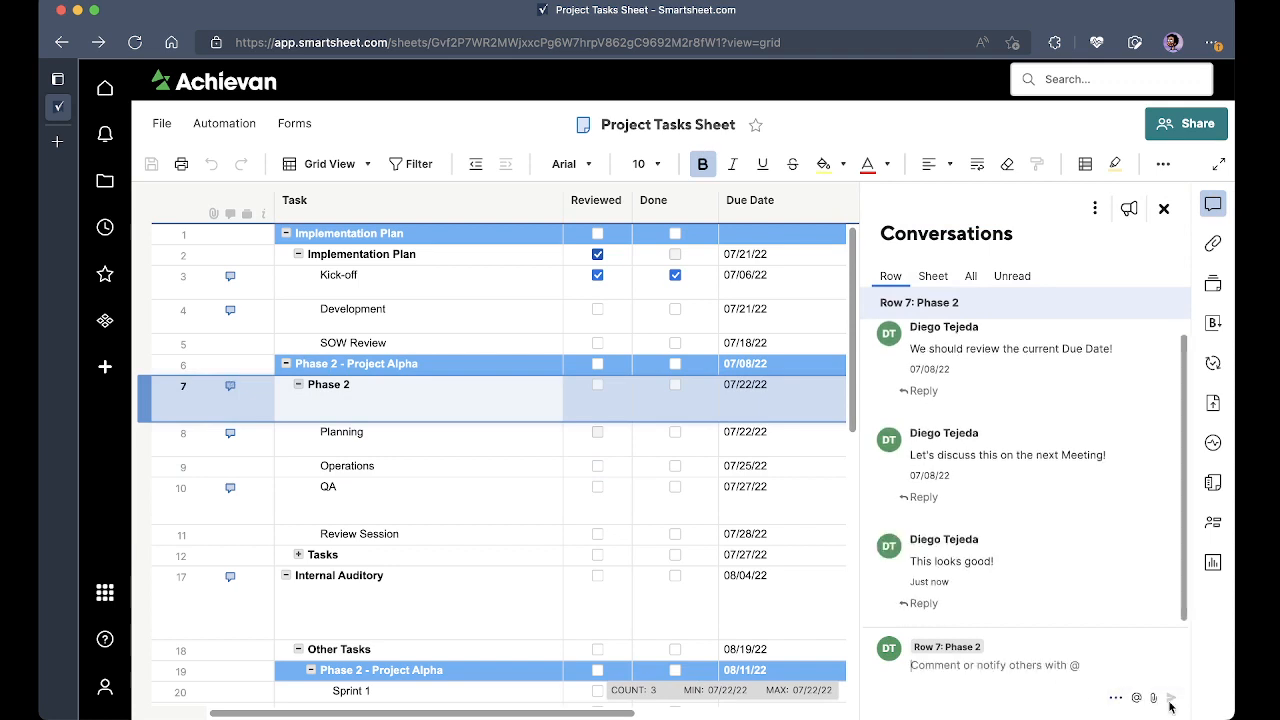
mouse_move(1182, 211)
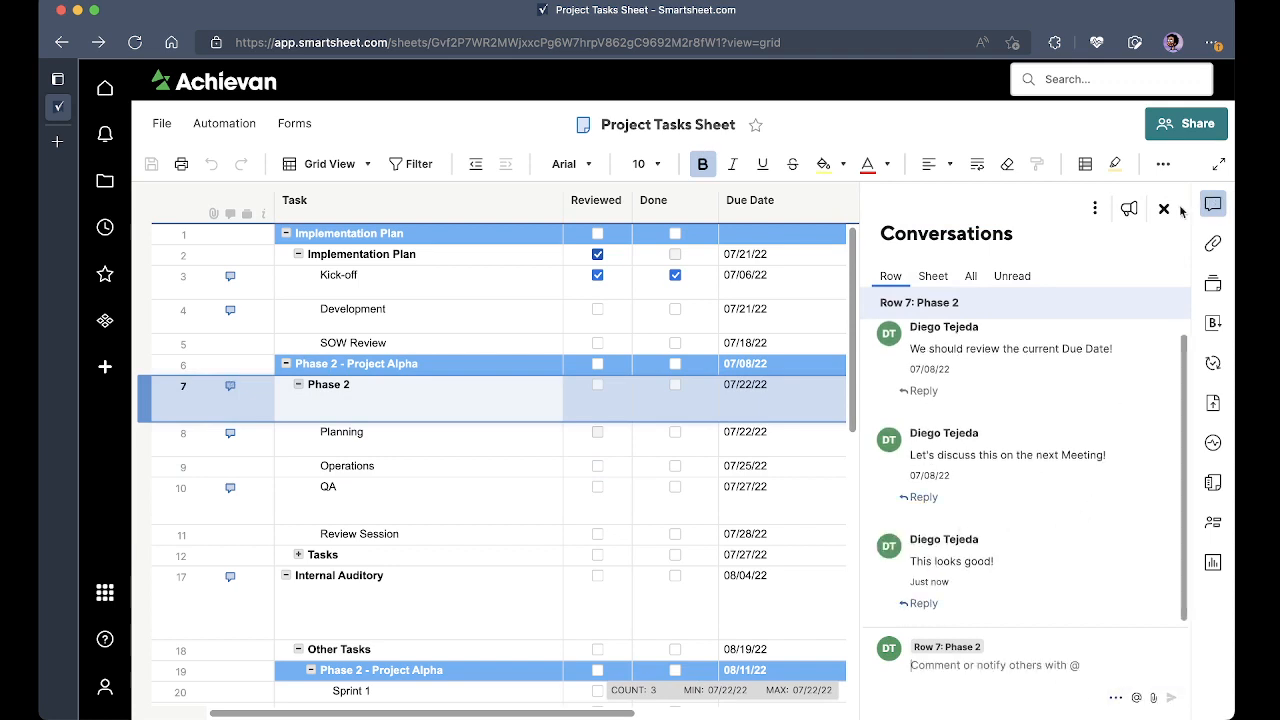
click(1164, 208)
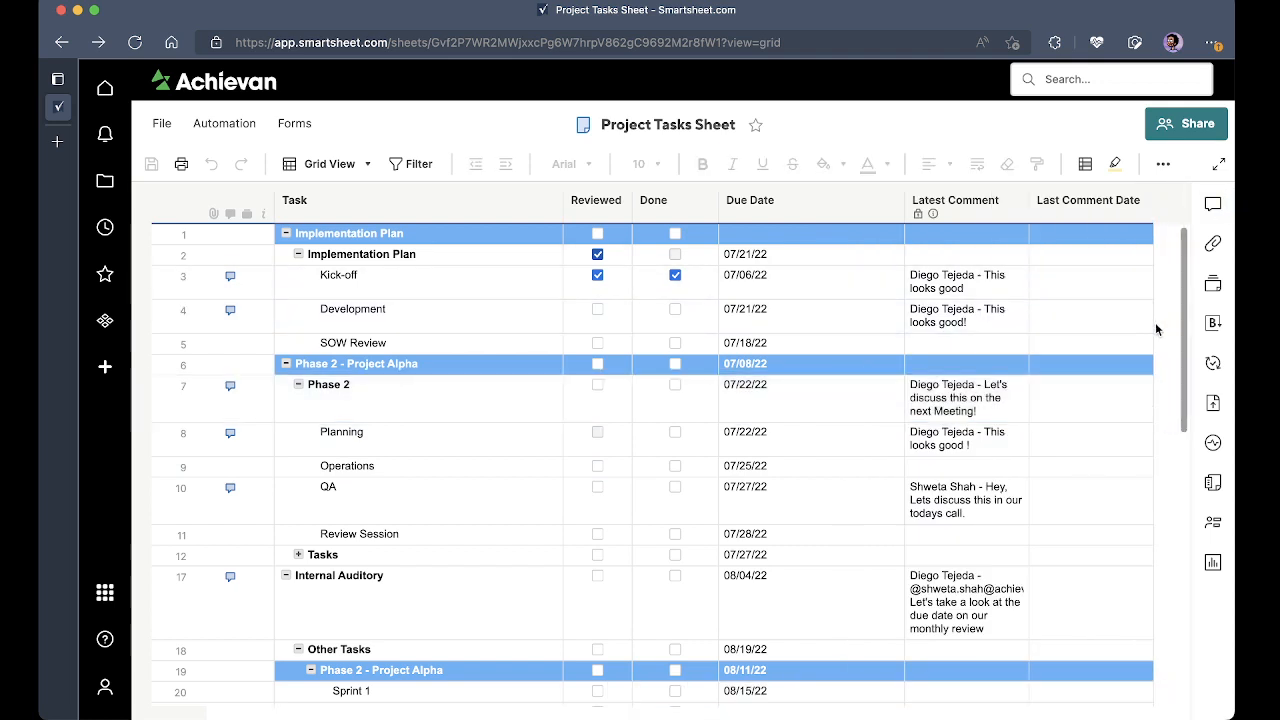
- Reload the sheet to confirm Phase 2 shows 'This looks good!' and 07/28/22
click(133, 40)
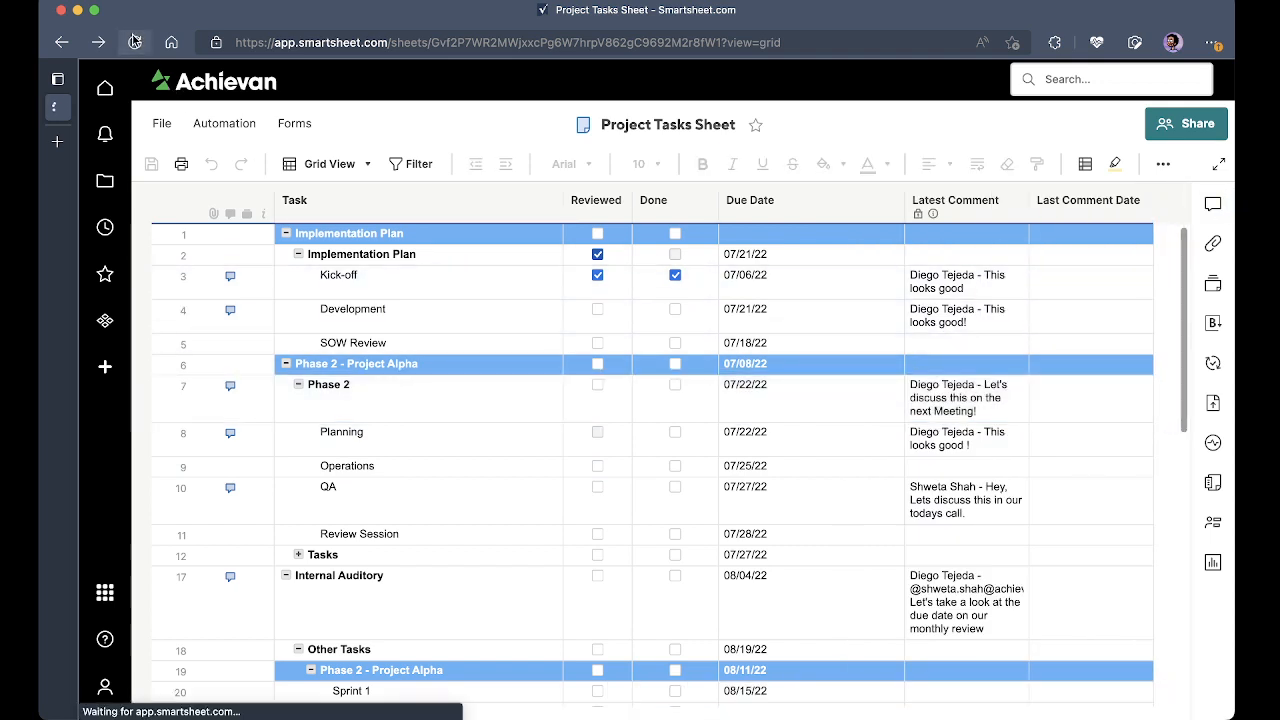
click(135, 41)
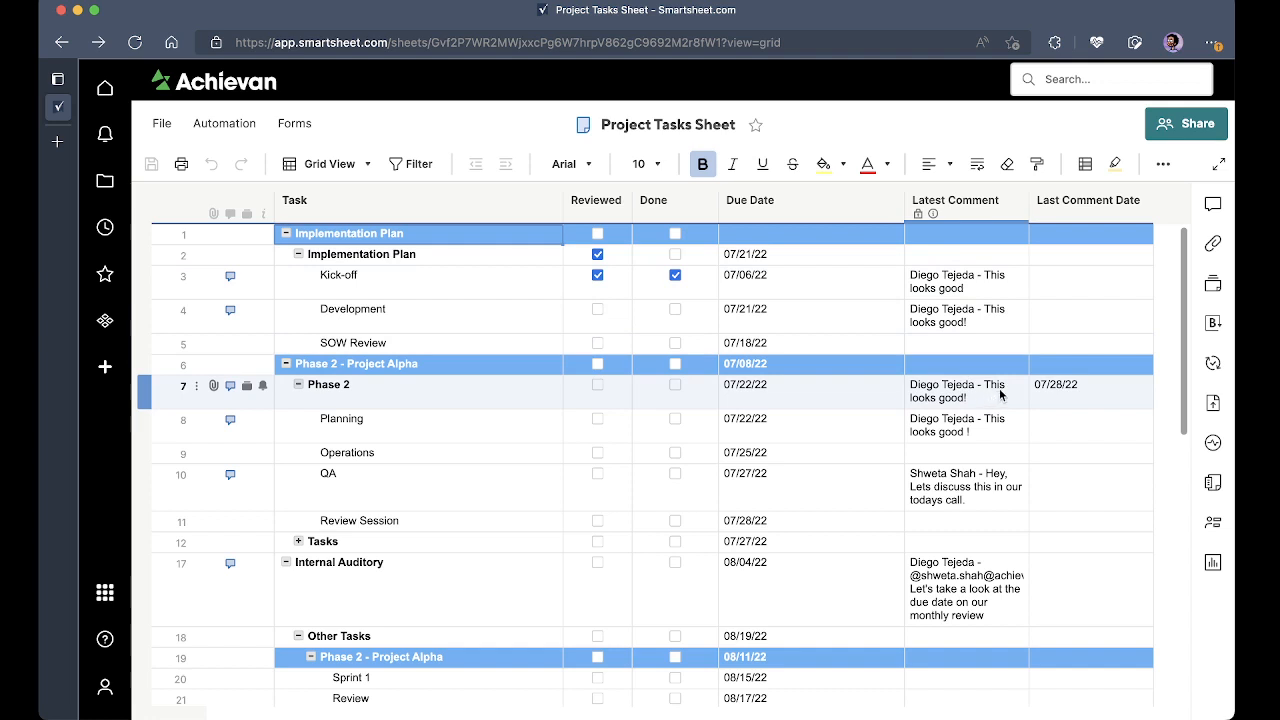
mouse_move(1058, 391)
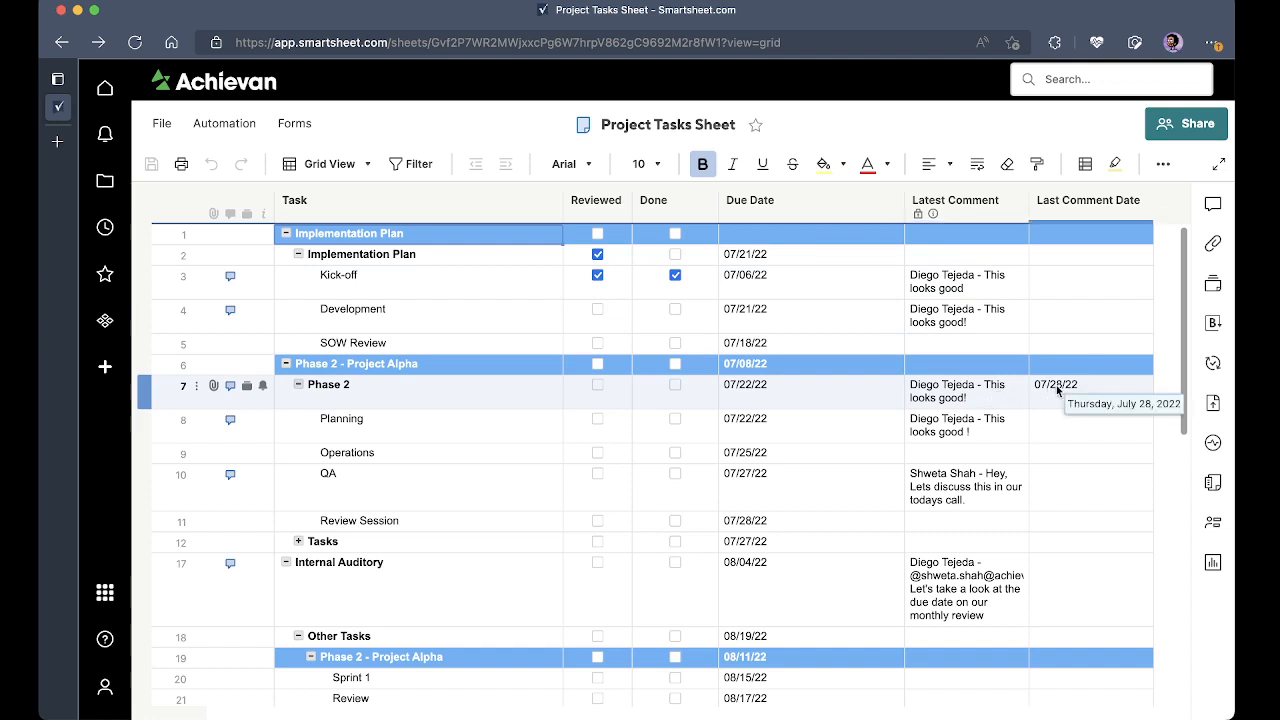
mouse_move(1003, 391)
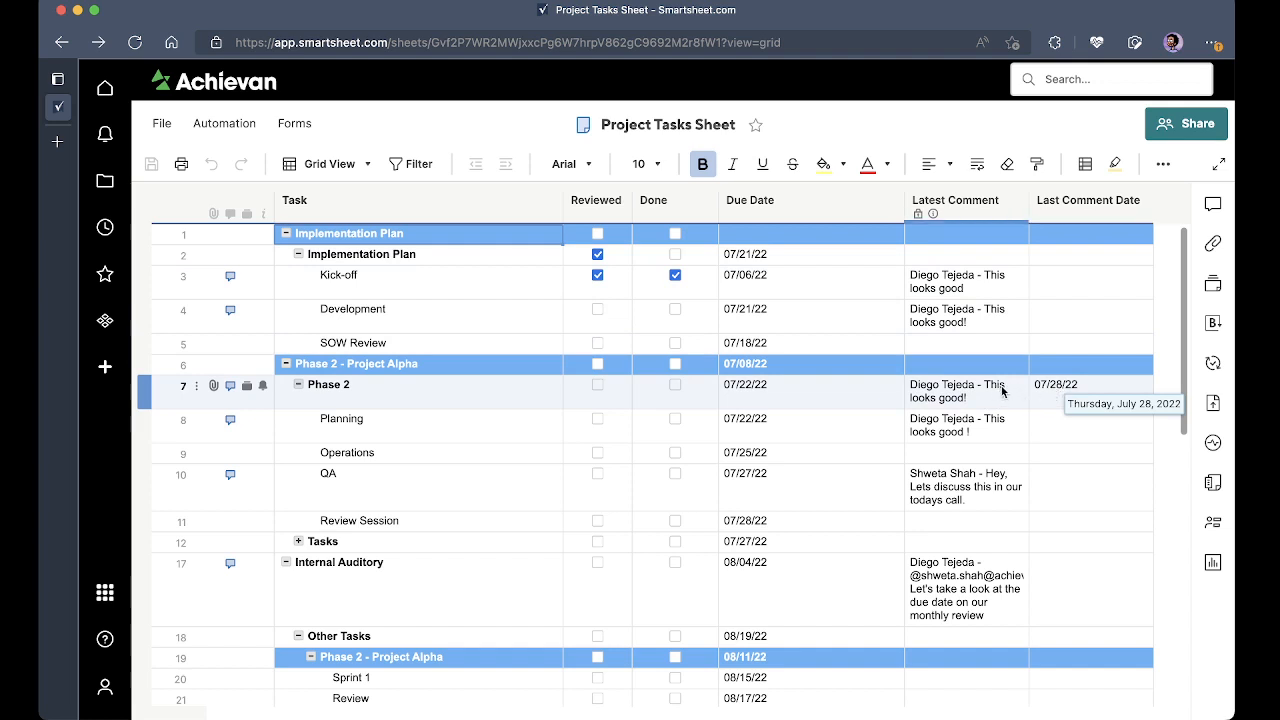
mouse_move(1049, 396)
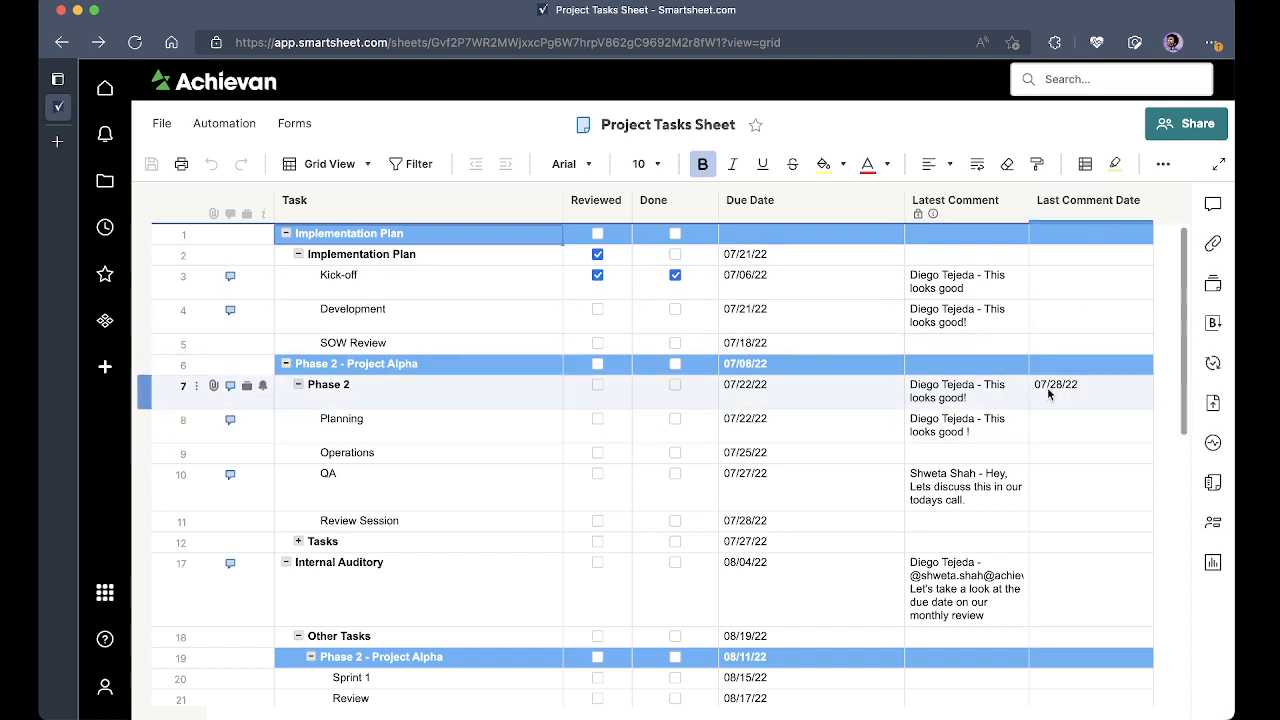
mouse_move(1048, 394)
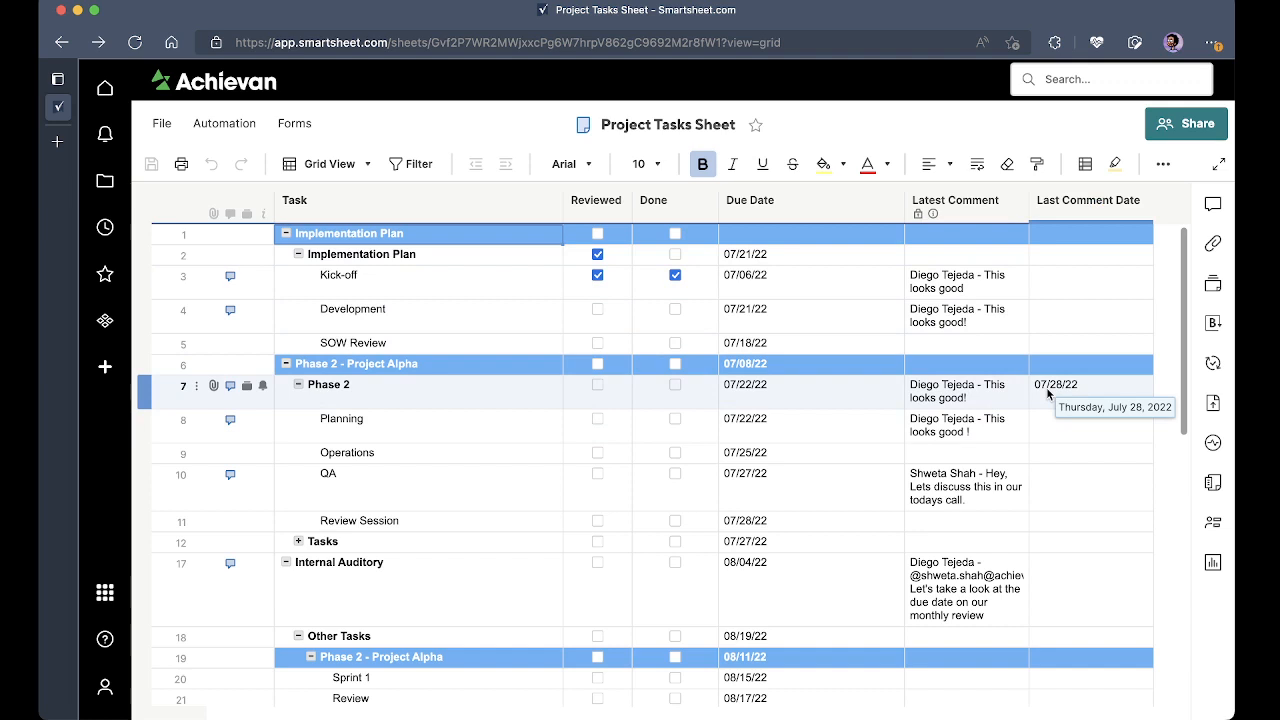
mouse_move(1092, 388)
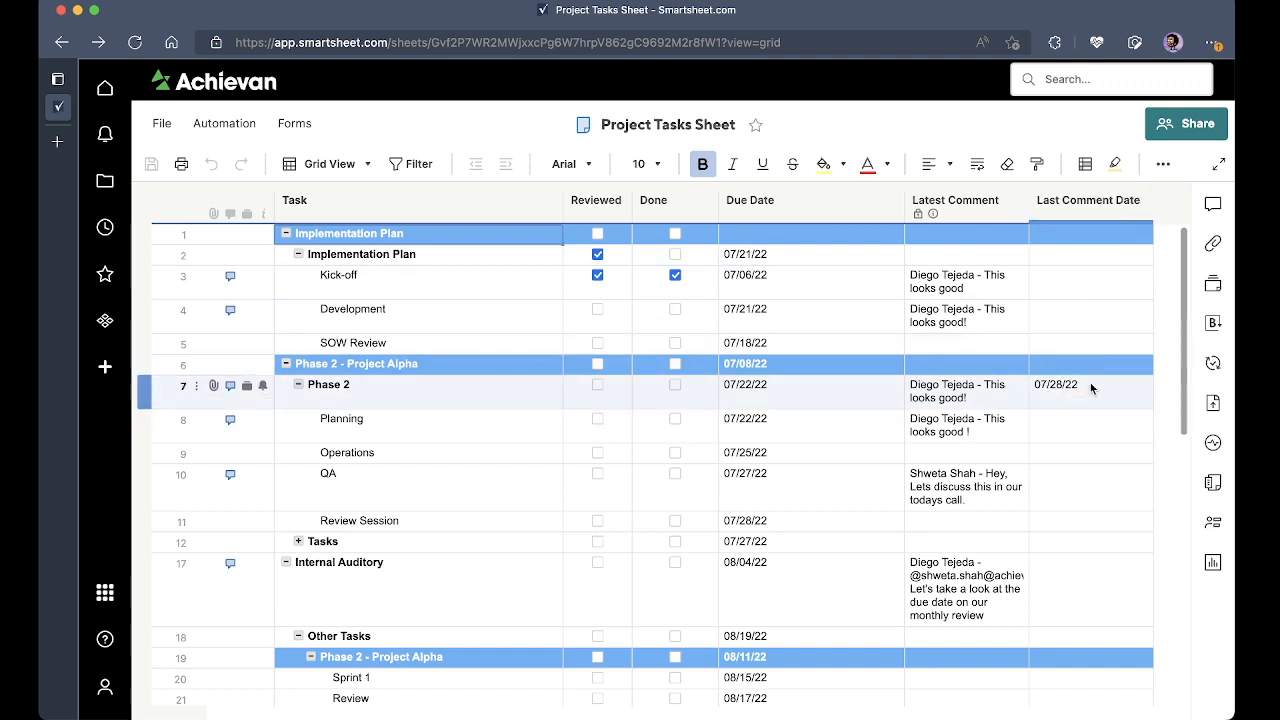
mouse_move(1091, 386)
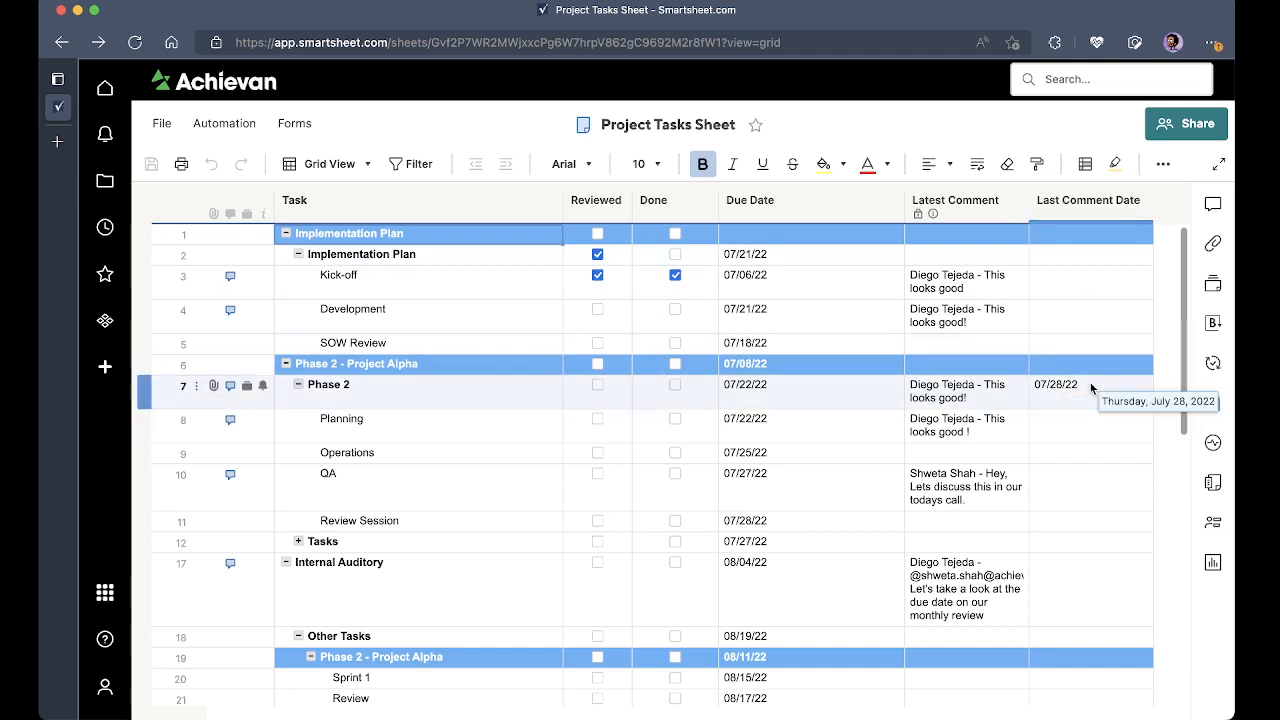